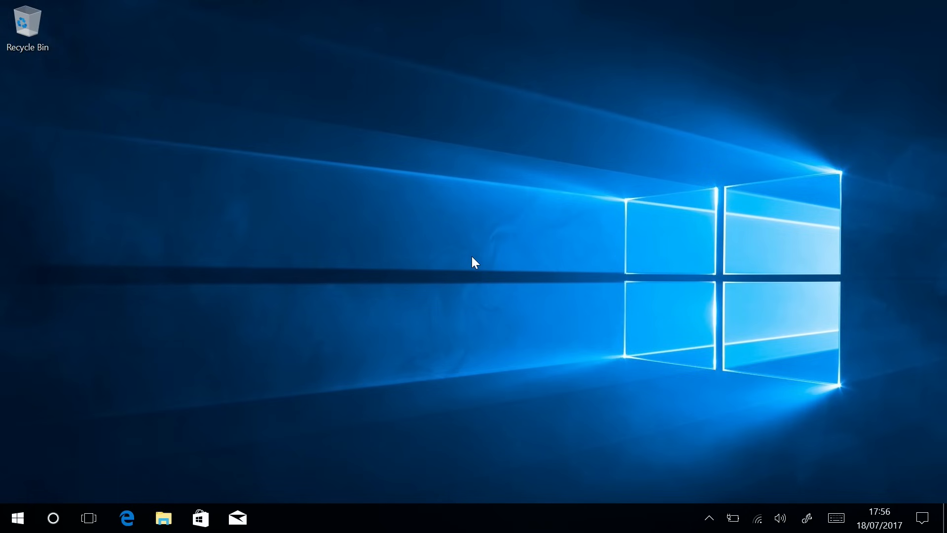
From the Start menu reach Settings > Update & security > Recovery with the Reset this PC option
click(17, 518)
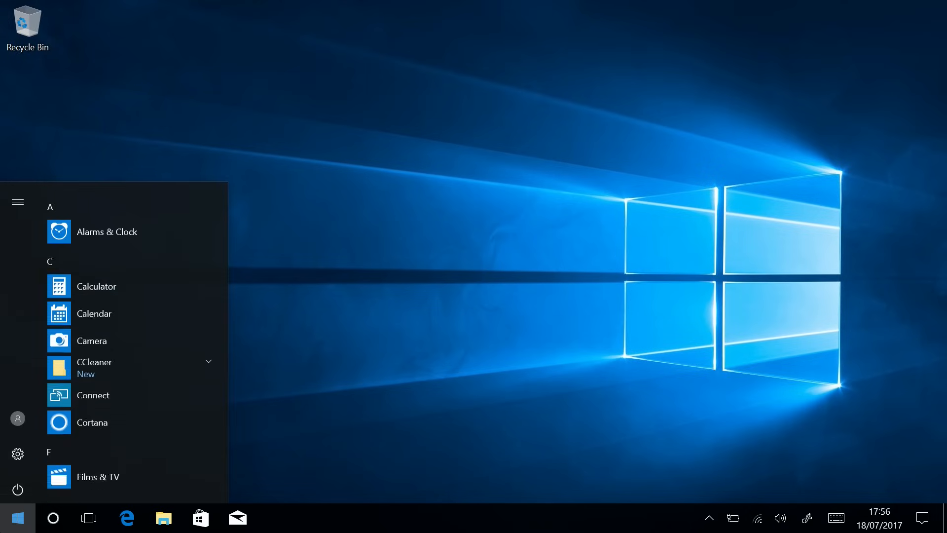
click(16, 453)
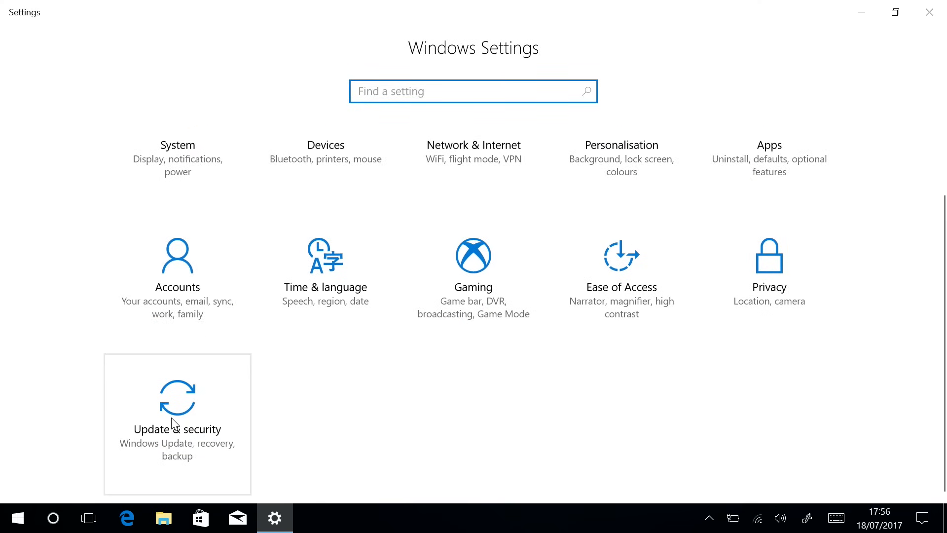
click(176, 423)
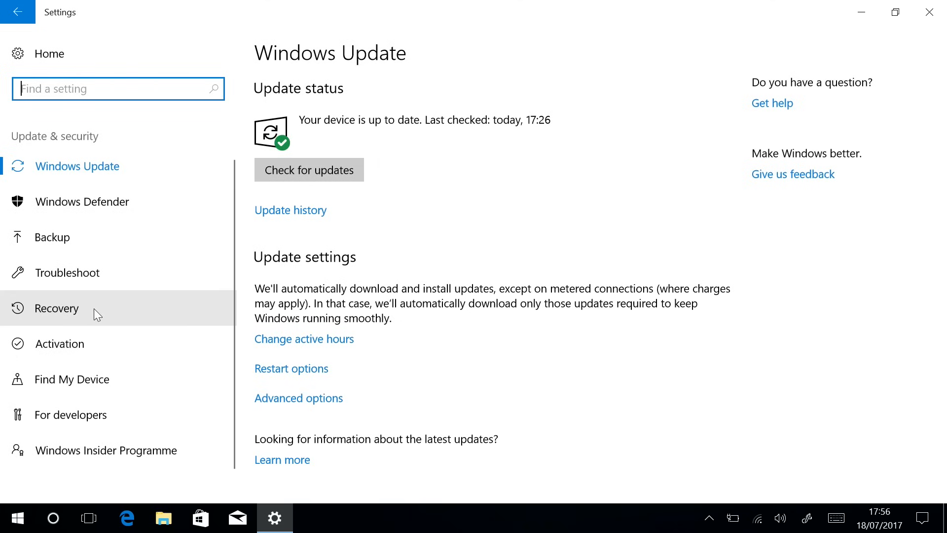
click(57, 307)
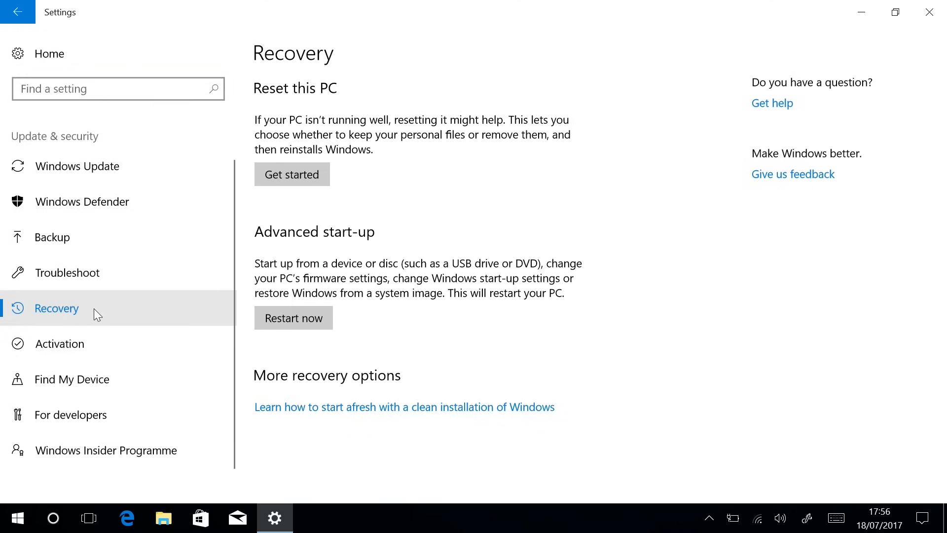
Reset this PC choosing Remove everything without drive cleaning, starting the reinstall
click(292, 174)
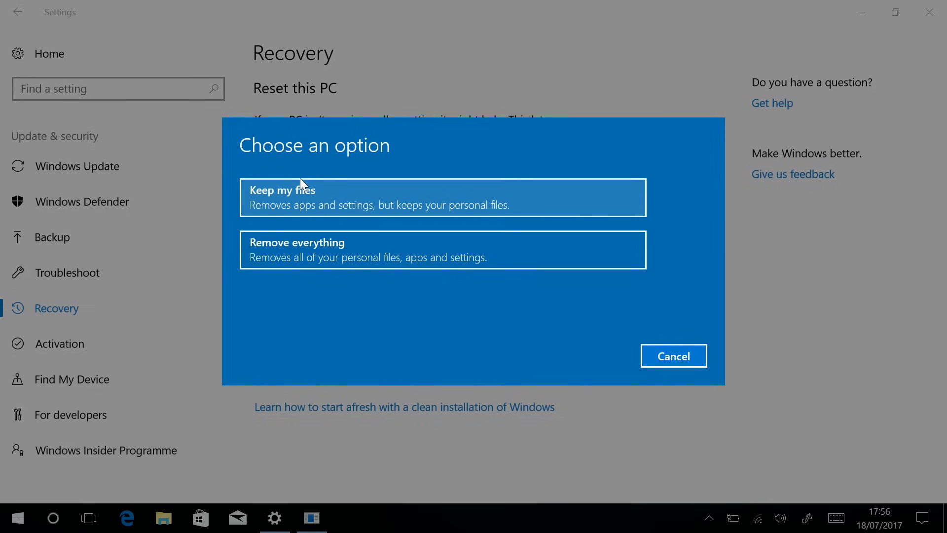
mouse_move(332, 225)
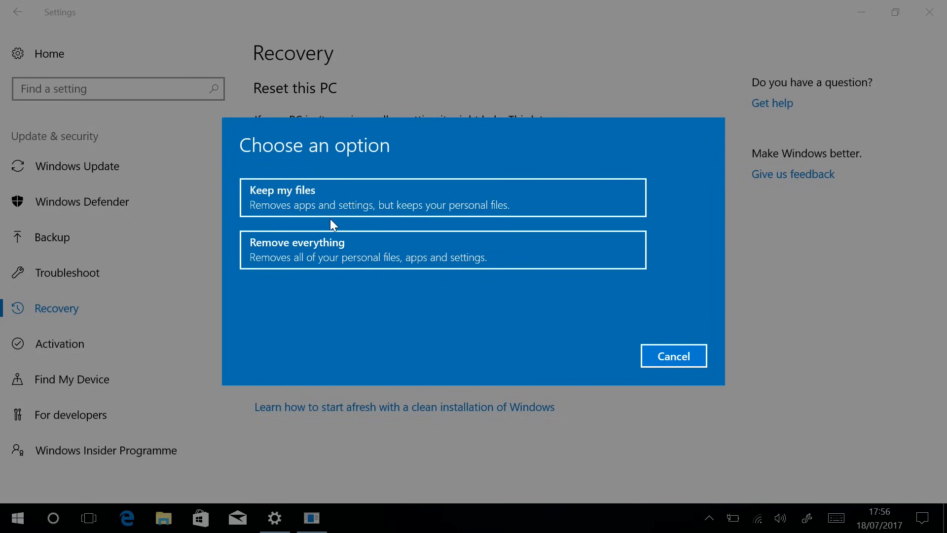
mouse_move(518, 216)
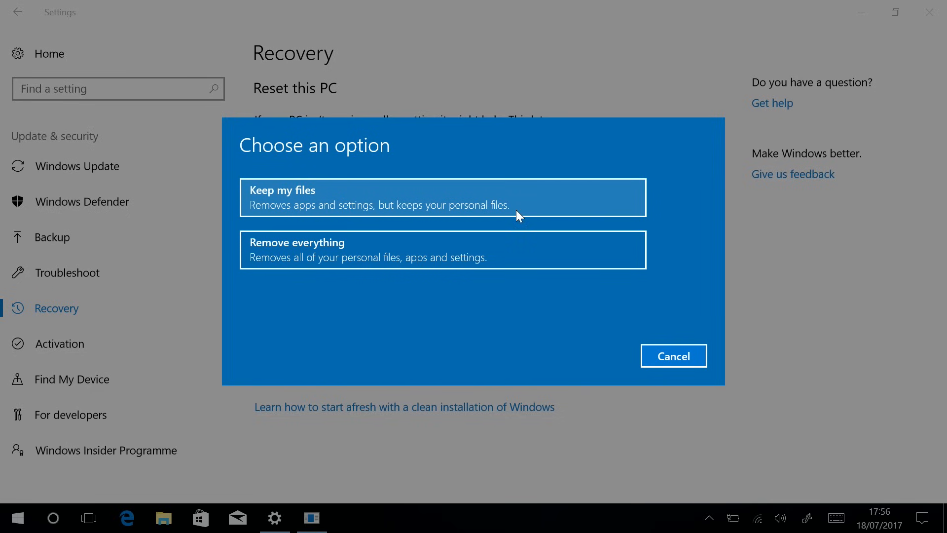
mouse_move(458, 270)
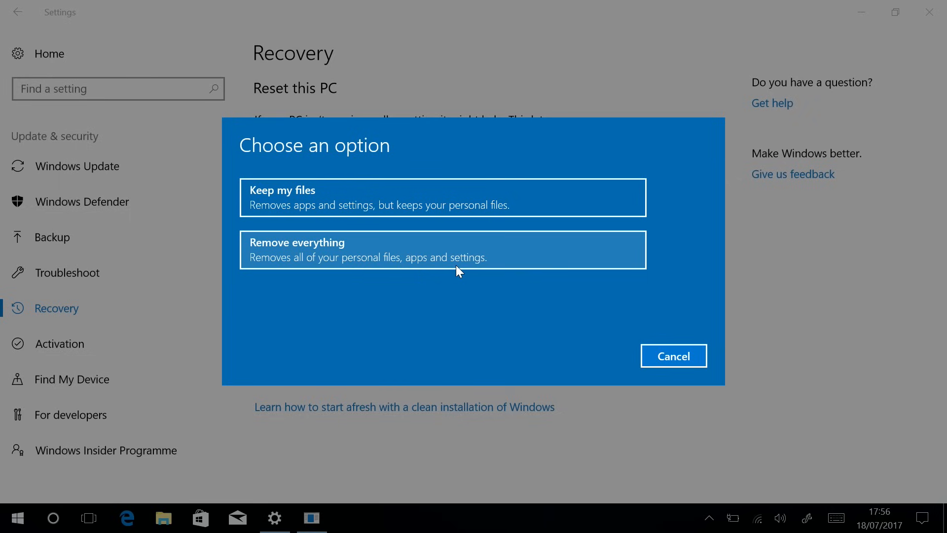
click(443, 250)
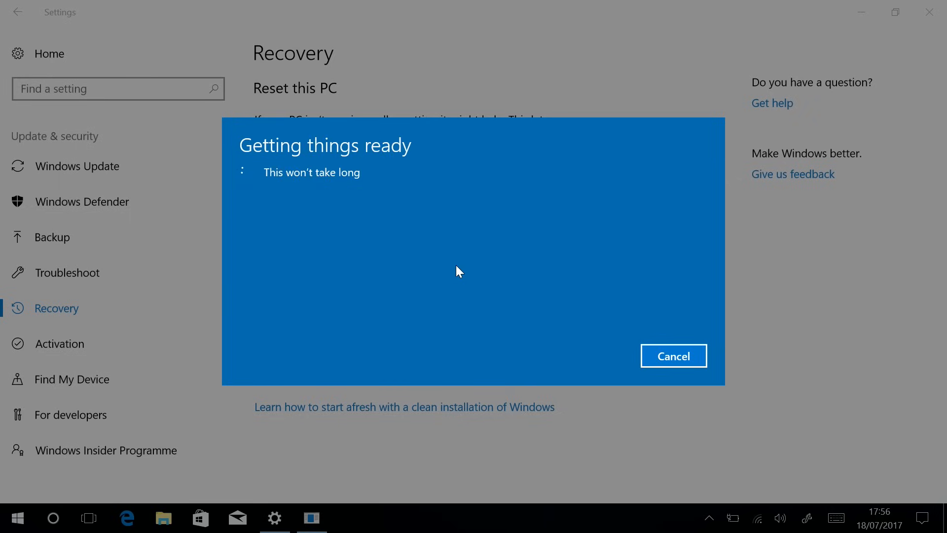
mouse_move(478, 272)
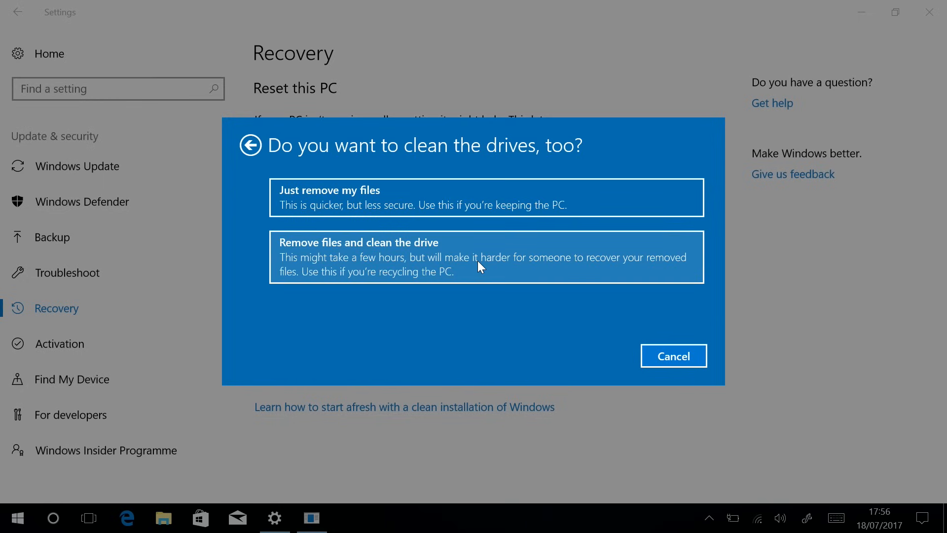
mouse_move(489, 211)
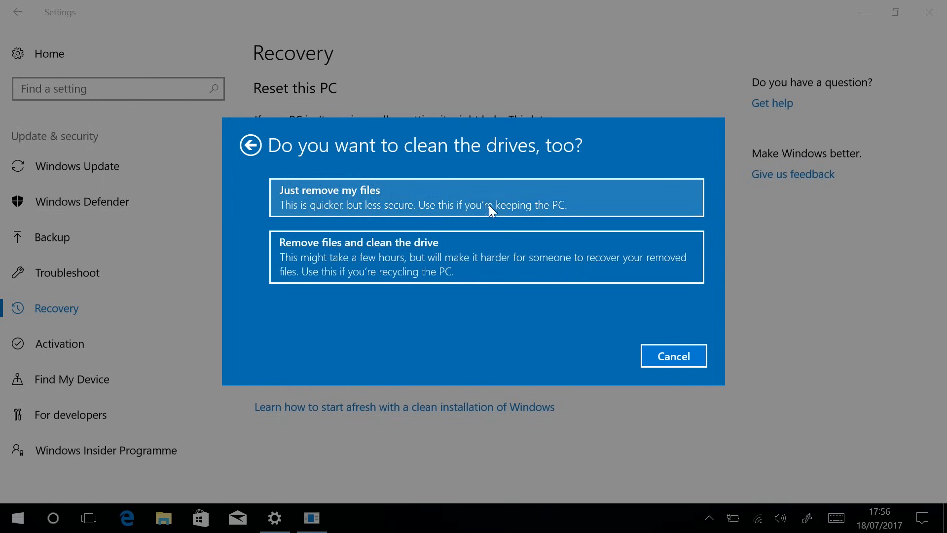
mouse_move(474, 262)
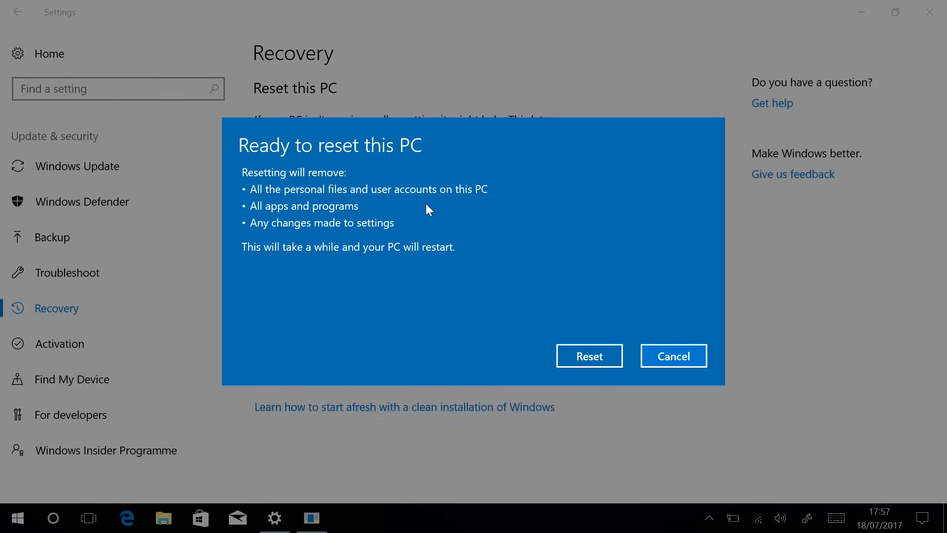
mouse_move(504, 237)
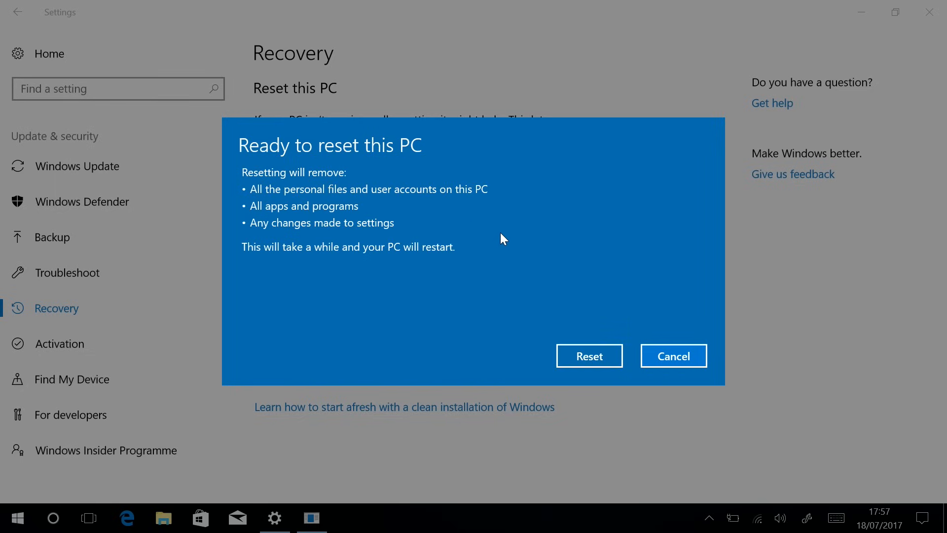
click(589, 355)
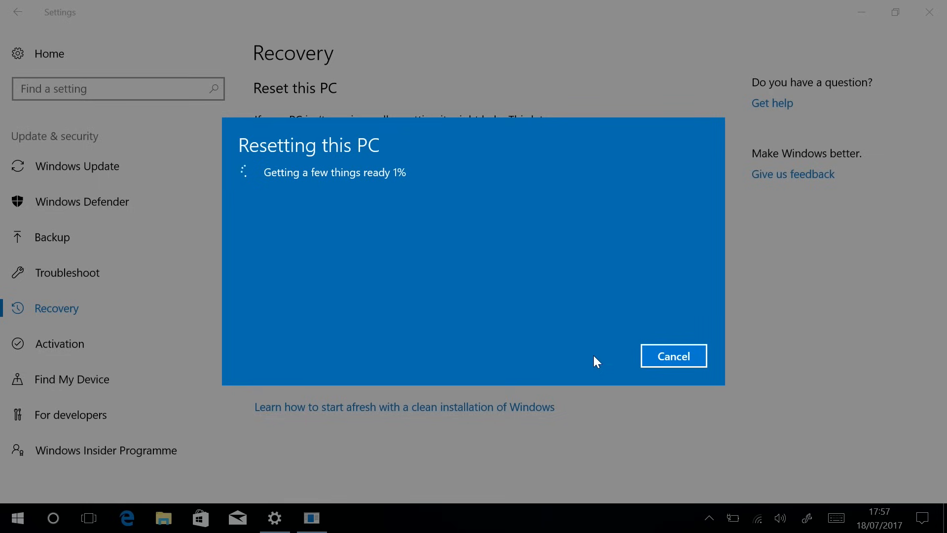
mouse_move(461, 304)
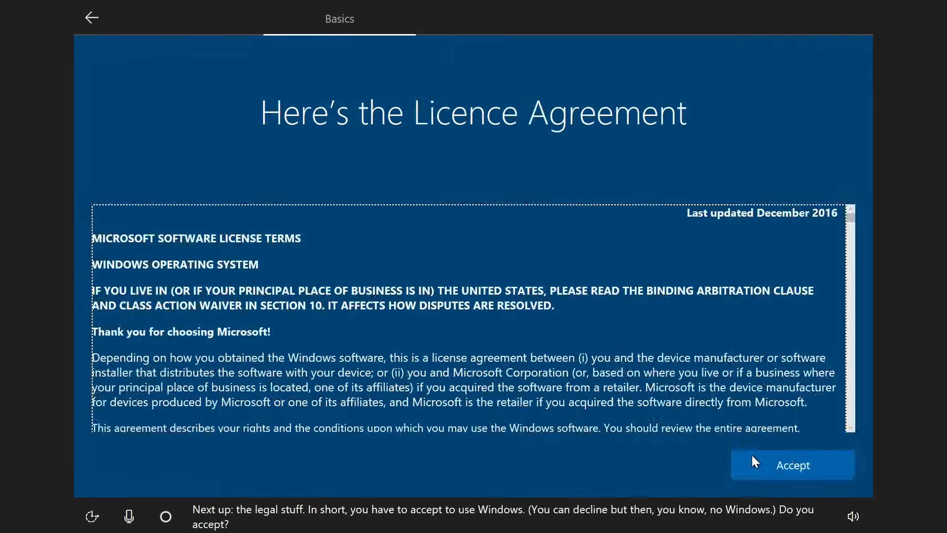
Accept the licence agreement, then check the fresh Start menu has no personal apps
click(792, 465)
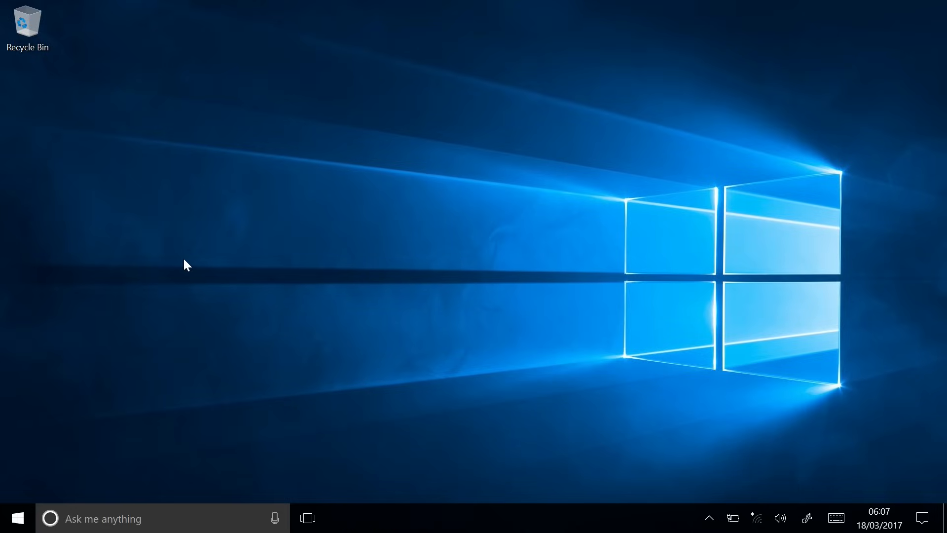
click(17, 518)
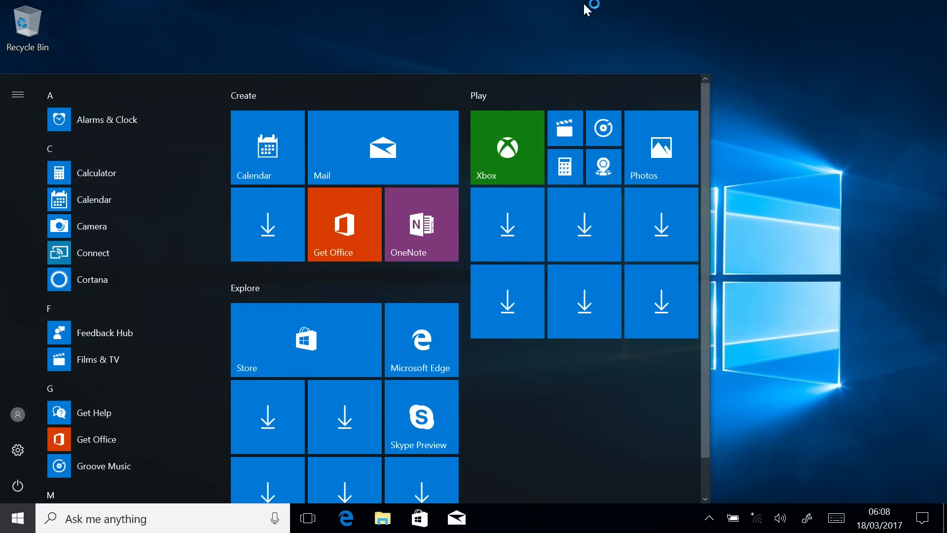
click(17, 518)
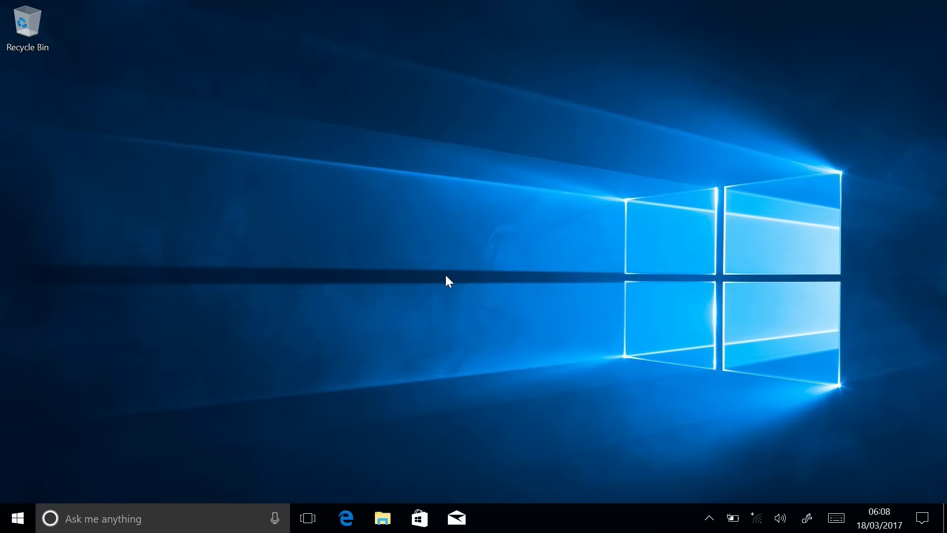
mouse_move(454, 271)
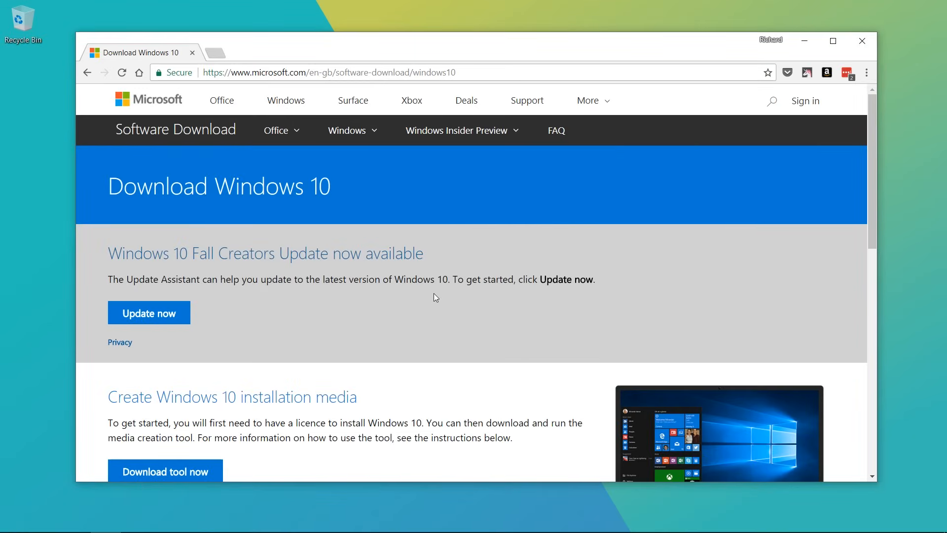
mouse_move(457, 303)
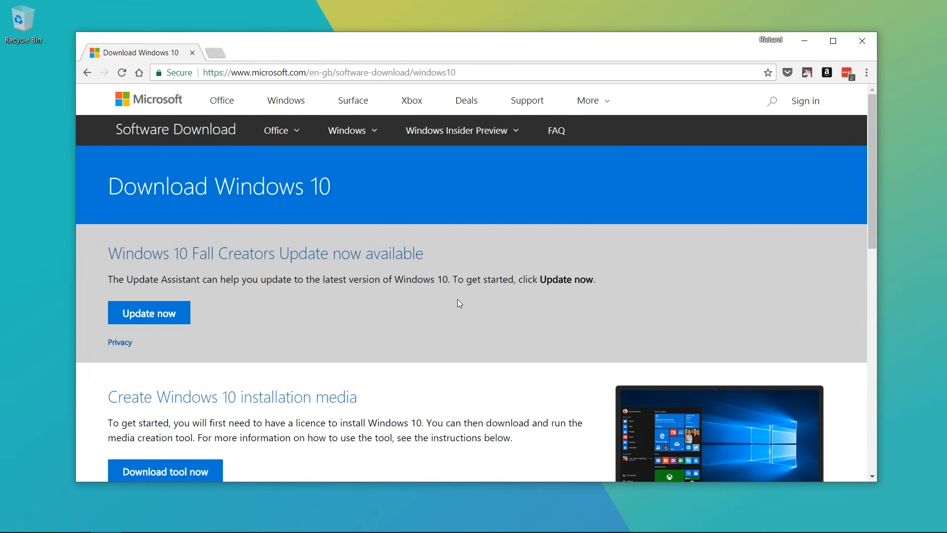
Download the Windows 10 media creation tool from Microsoft and save it to the desktop
scroll(down, 3)
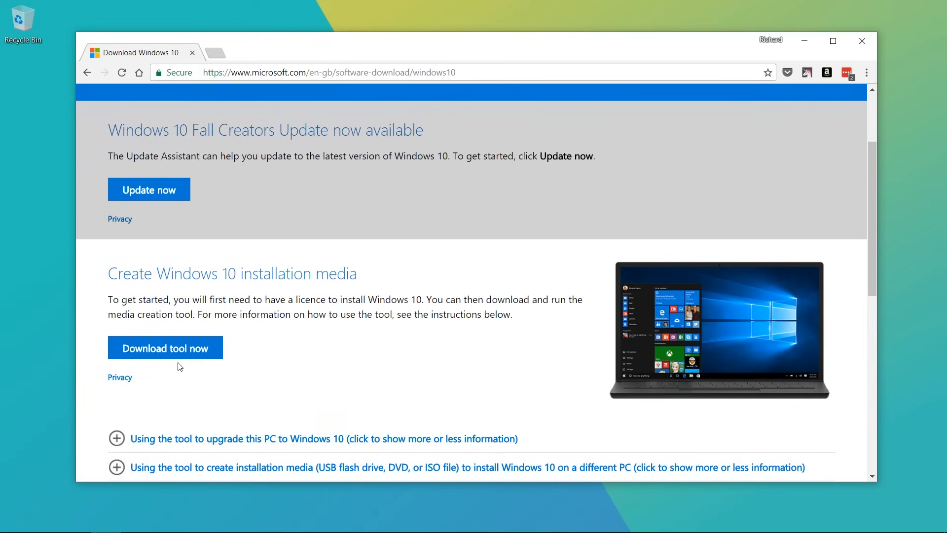
click(164, 348)
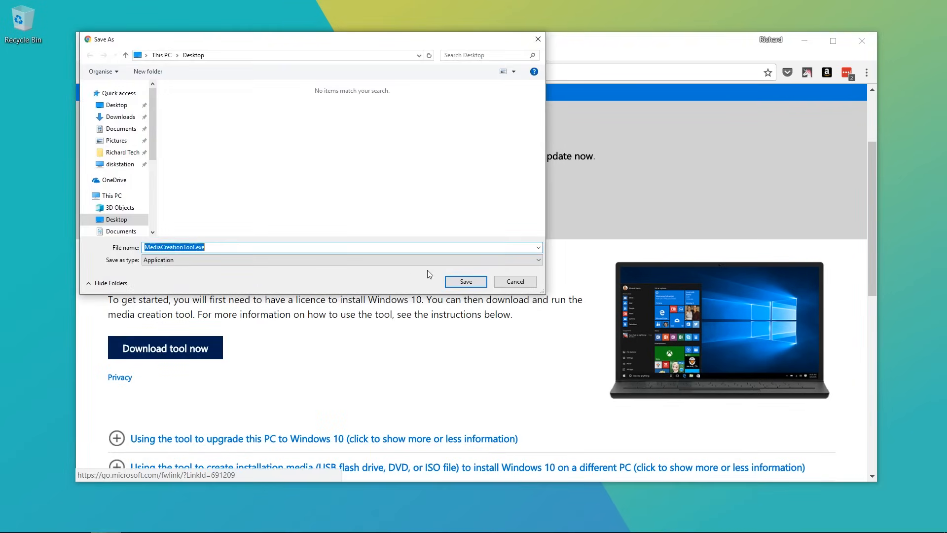
click(465, 281)
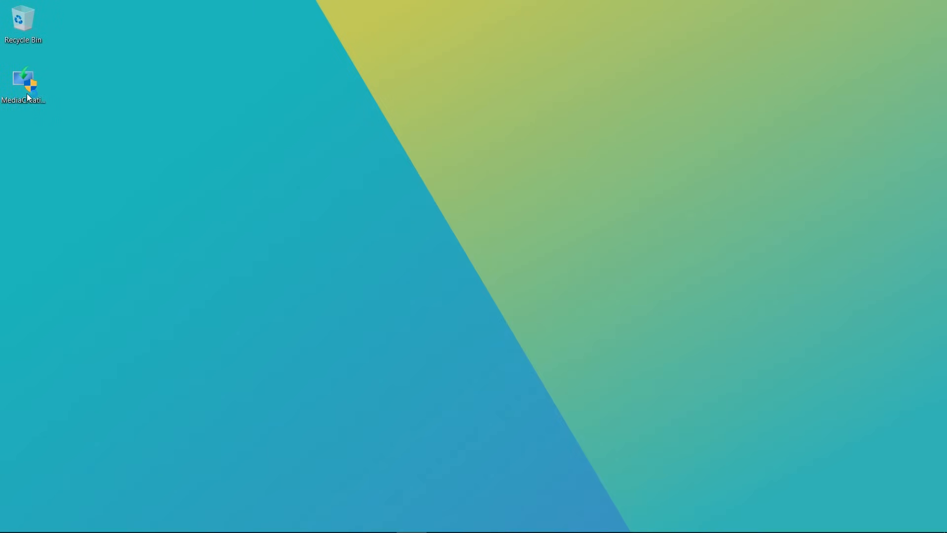
Run the media creation tool and choose to create installation media for another PC
double_click(24, 83)
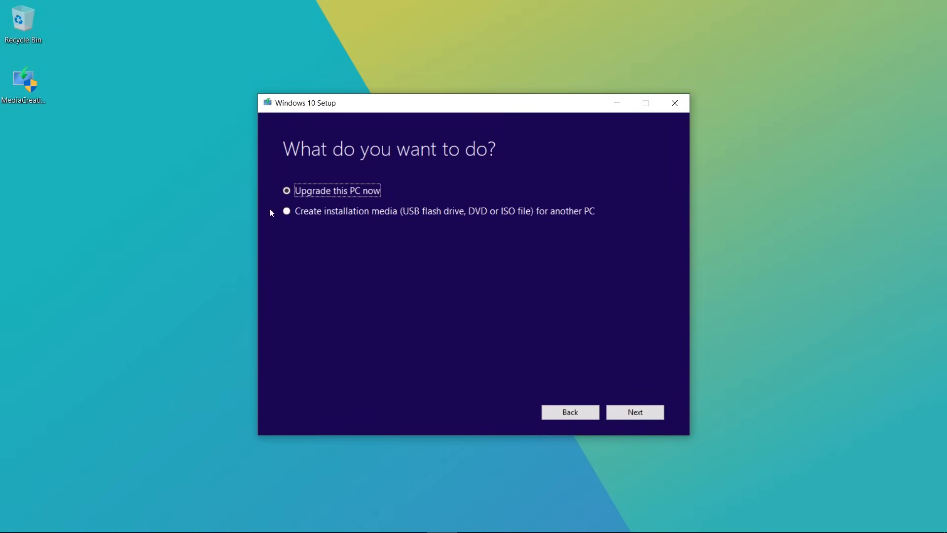
click(287, 211)
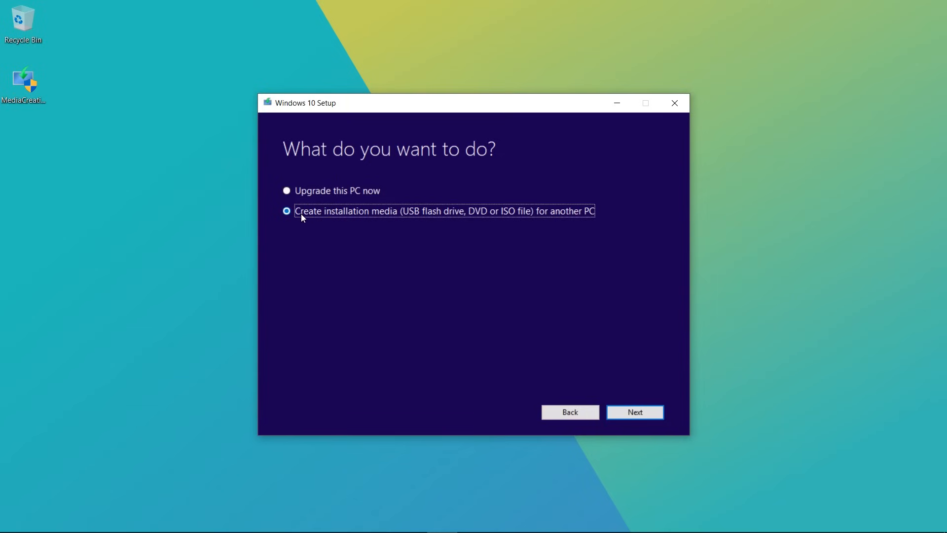
click(635, 412)
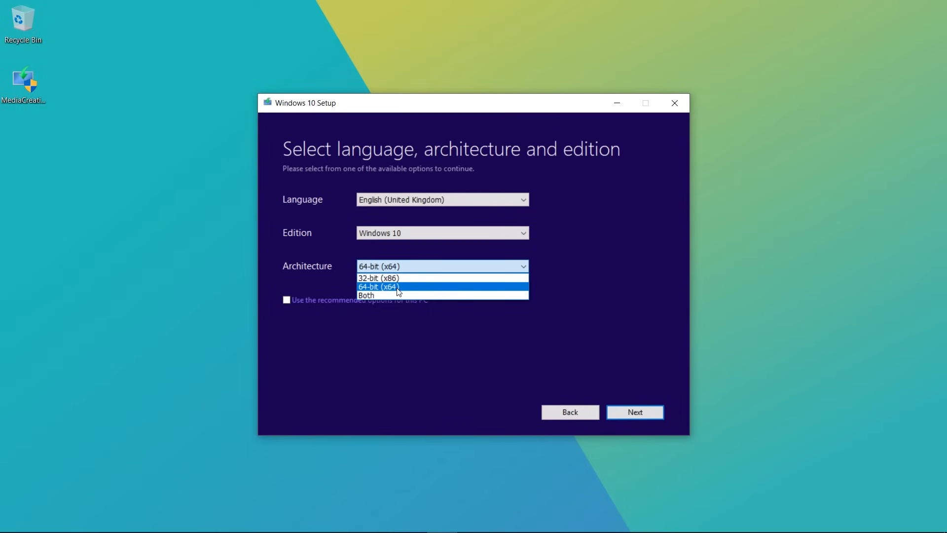
mouse_move(379, 277)
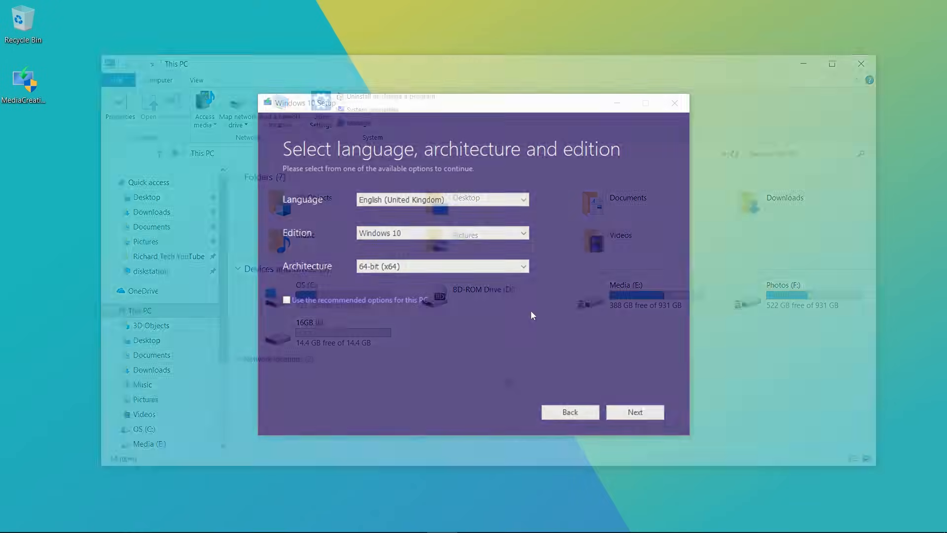
click(674, 102)
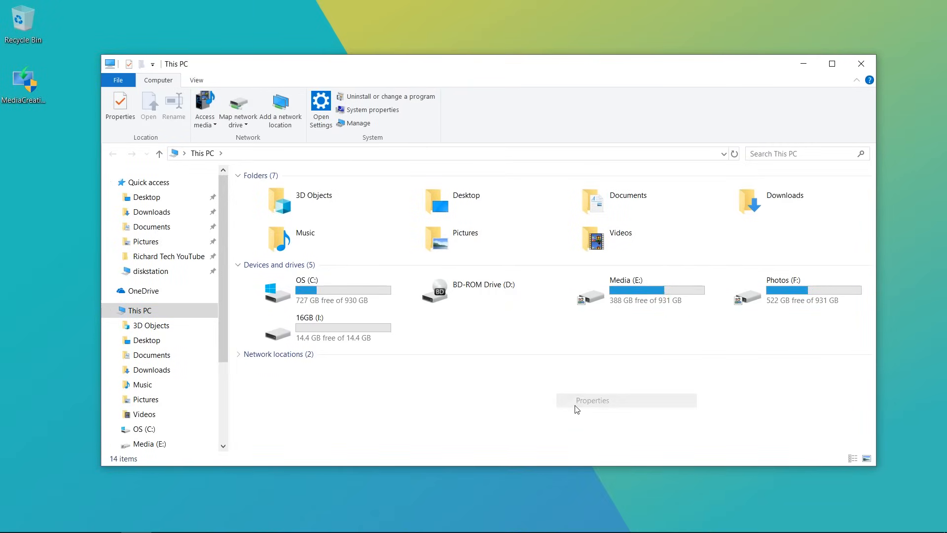
click(373, 109)
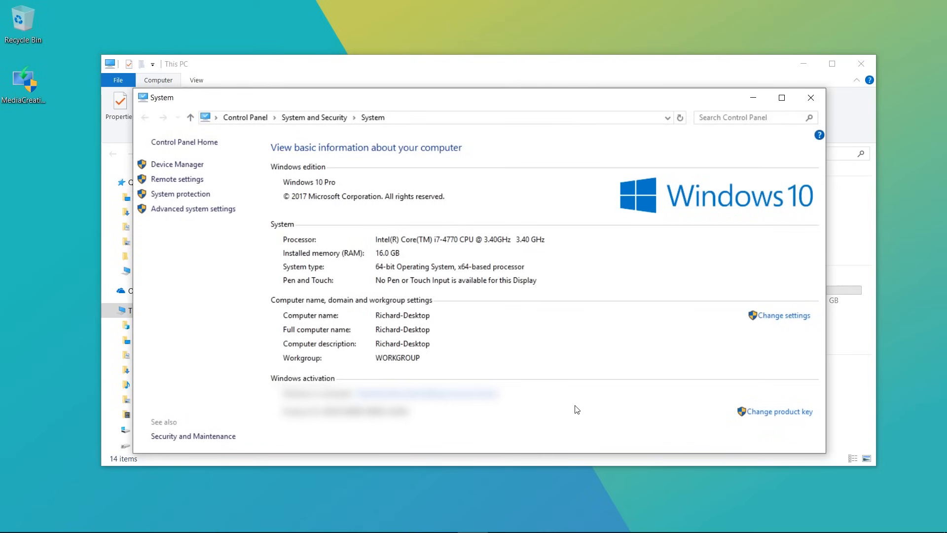
mouse_move(390, 270)
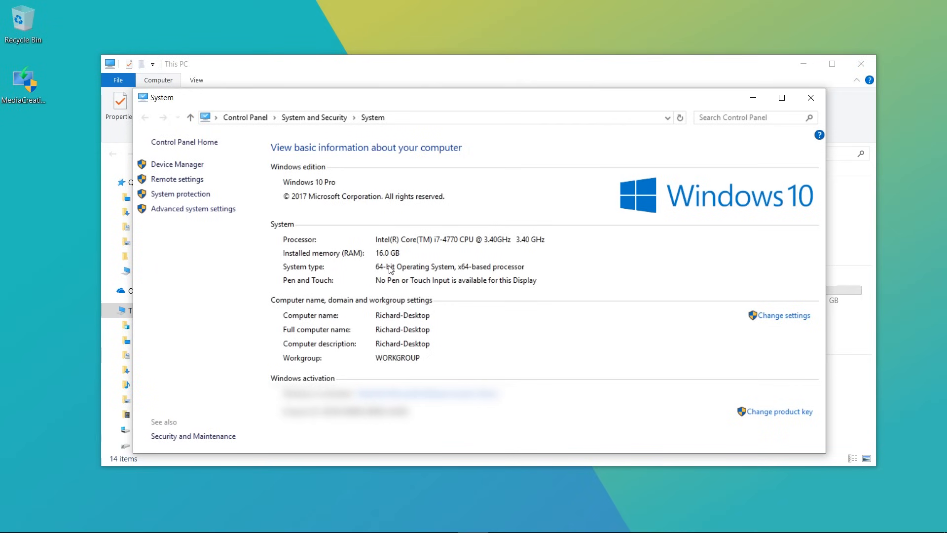
mouse_move(417, 276)
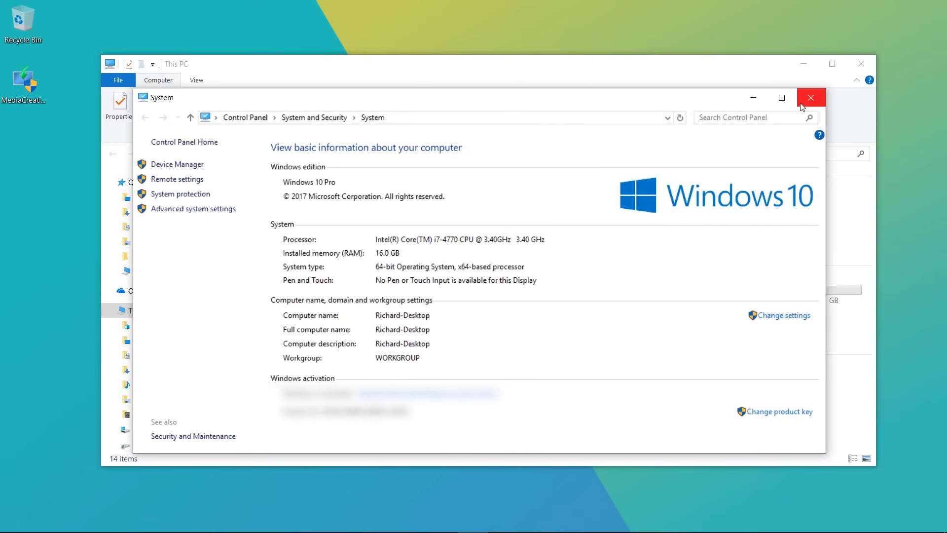
click(811, 97)
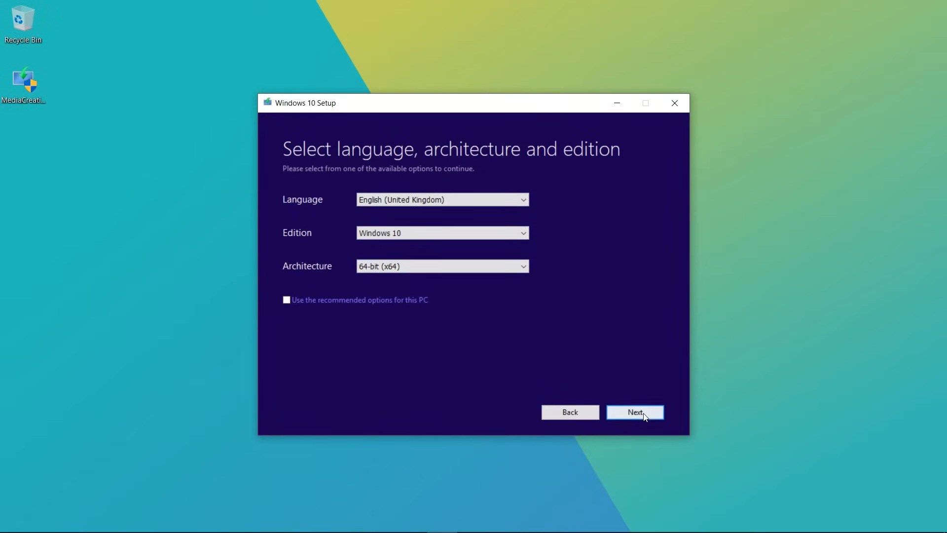
Keep the language, edition and architecture, choose USB flash drive and target the 16GB I: drive
click(634, 412)
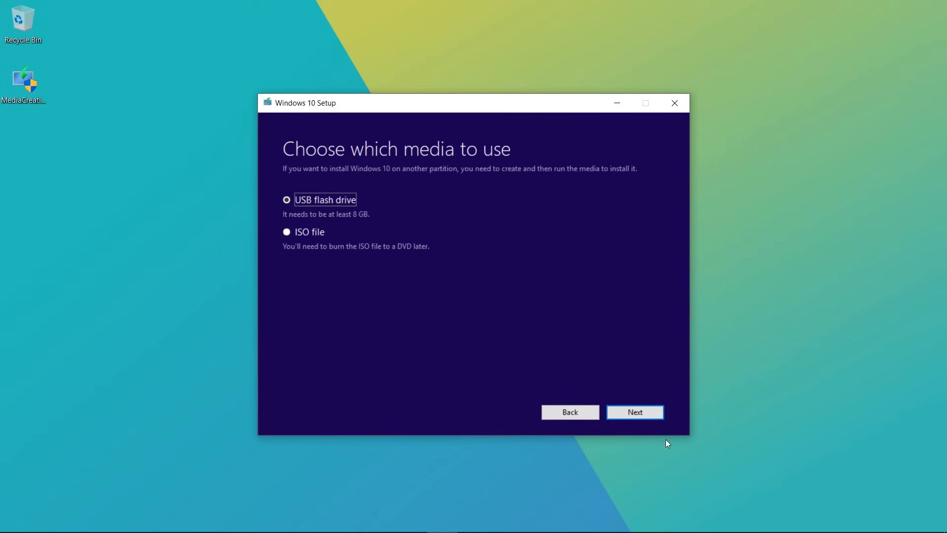
click(635, 413)
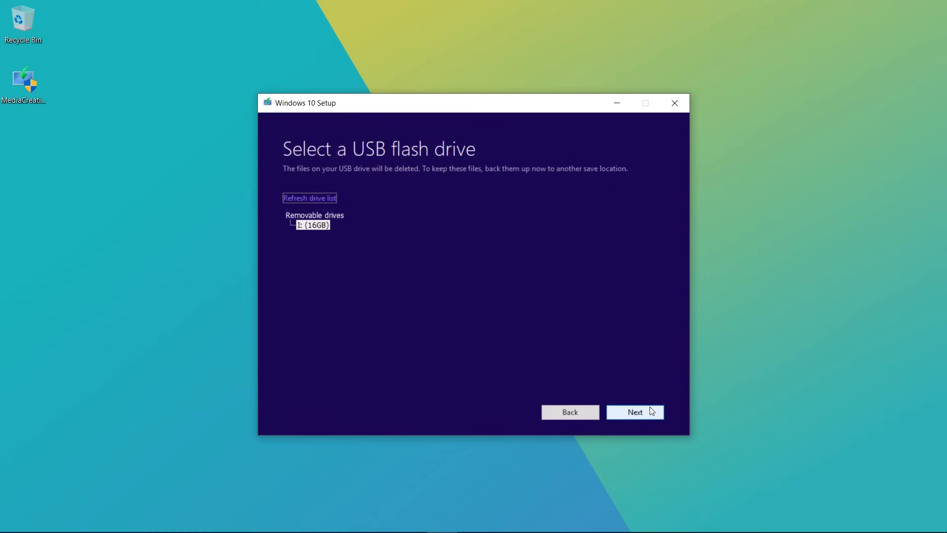
click(312, 225)
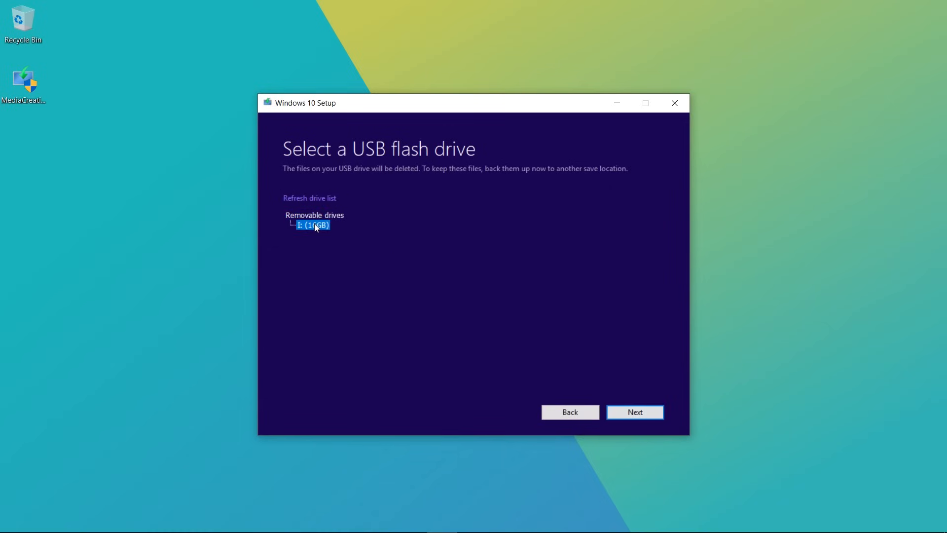
mouse_move(308, 289)
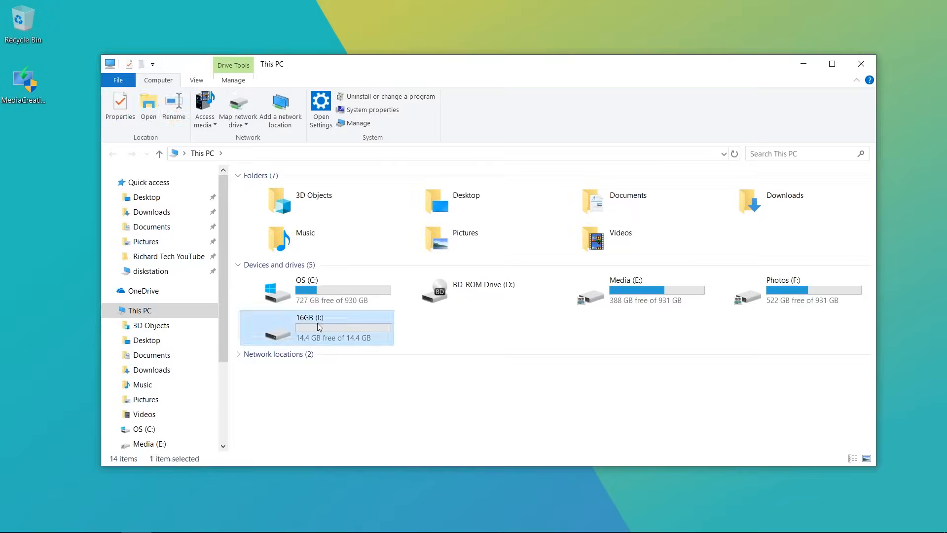
double_click(314, 327)
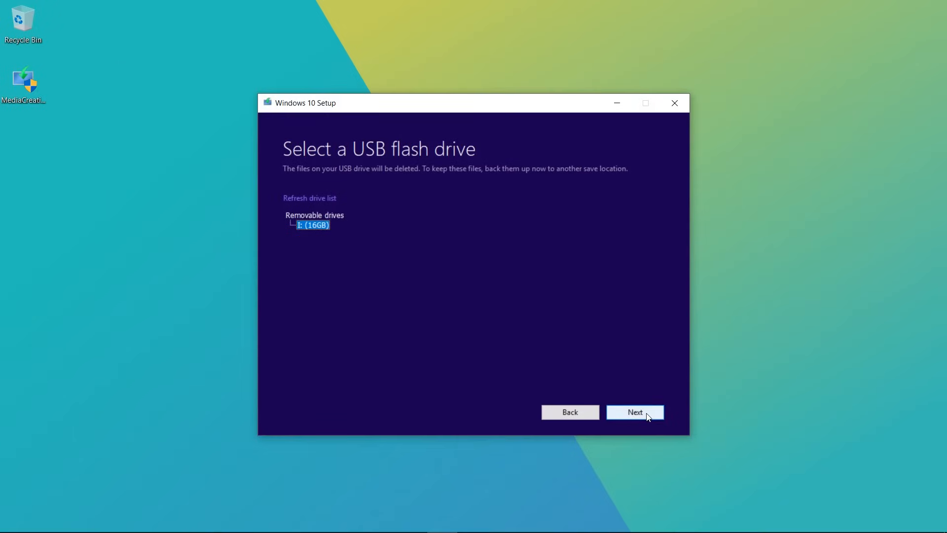
click(634, 412)
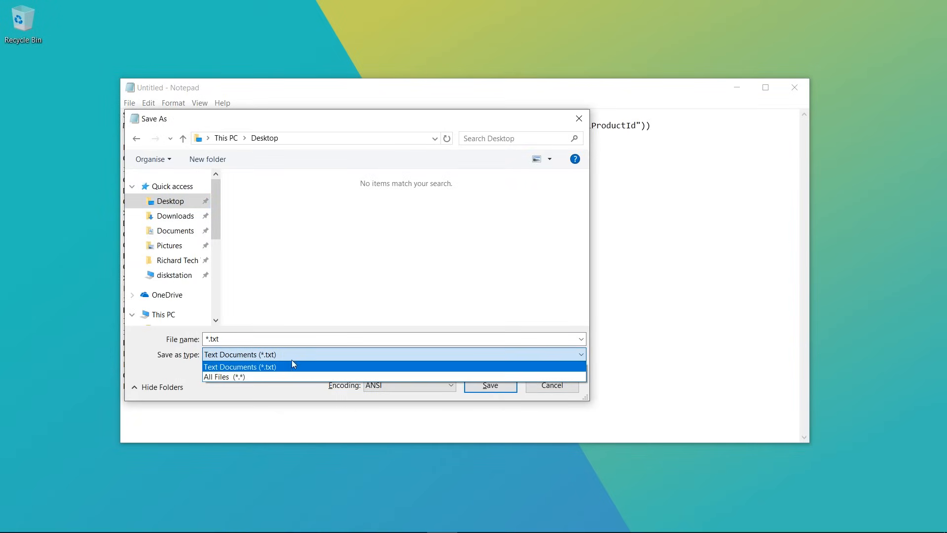
Save the script to the desktop as productkey.vbs with type All Files, then close Notepad
click(224, 376)
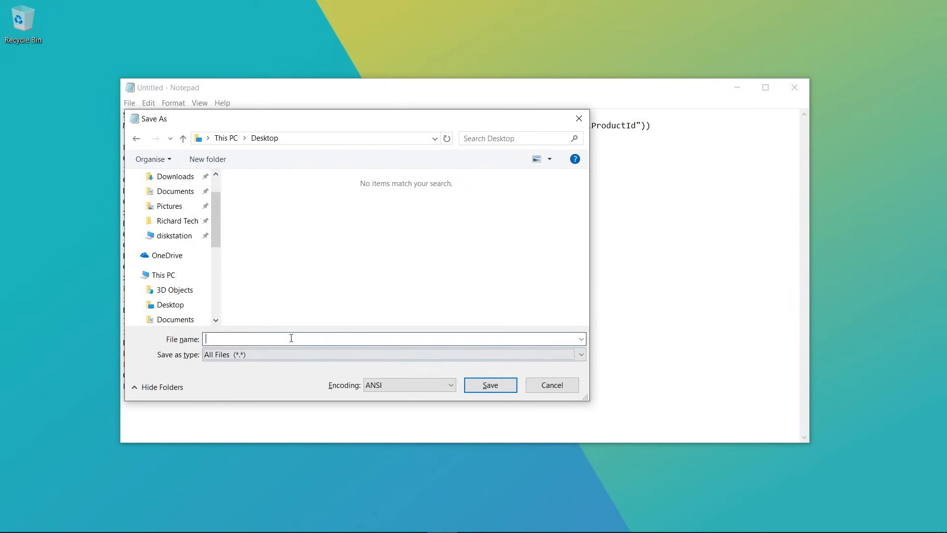
text(productkey.)
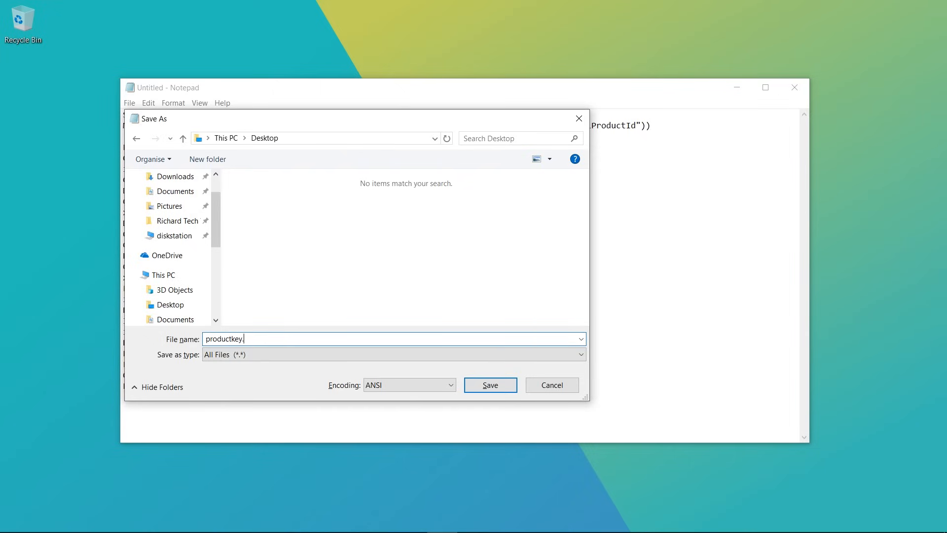
text(vbs)
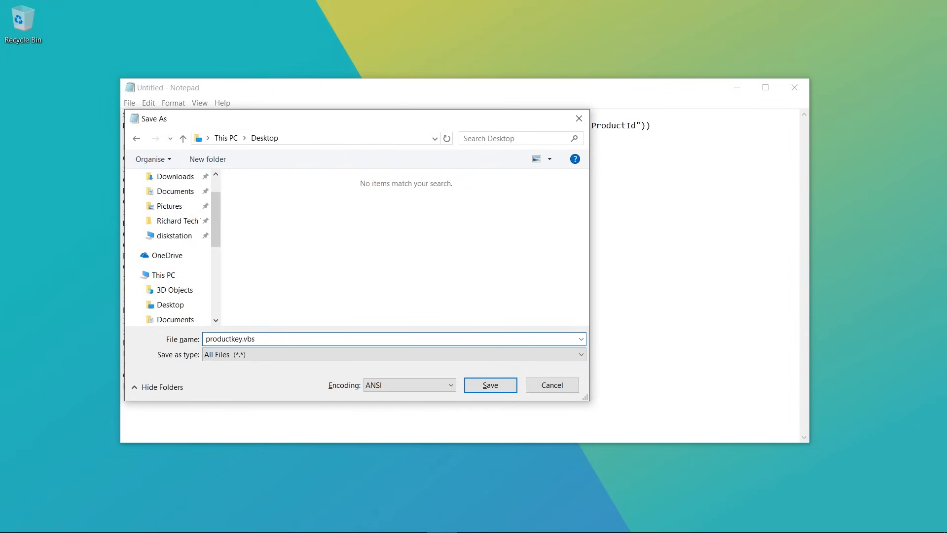
click(491, 385)
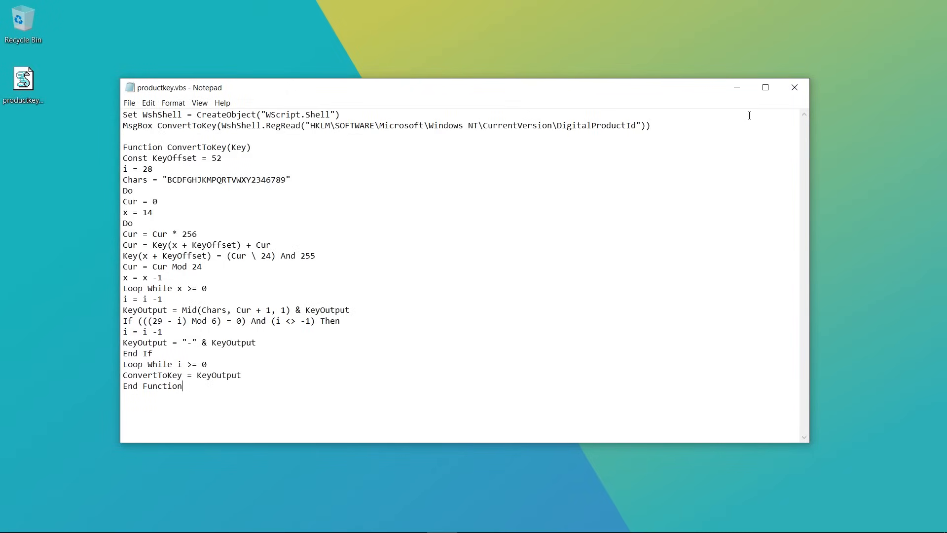
click(794, 87)
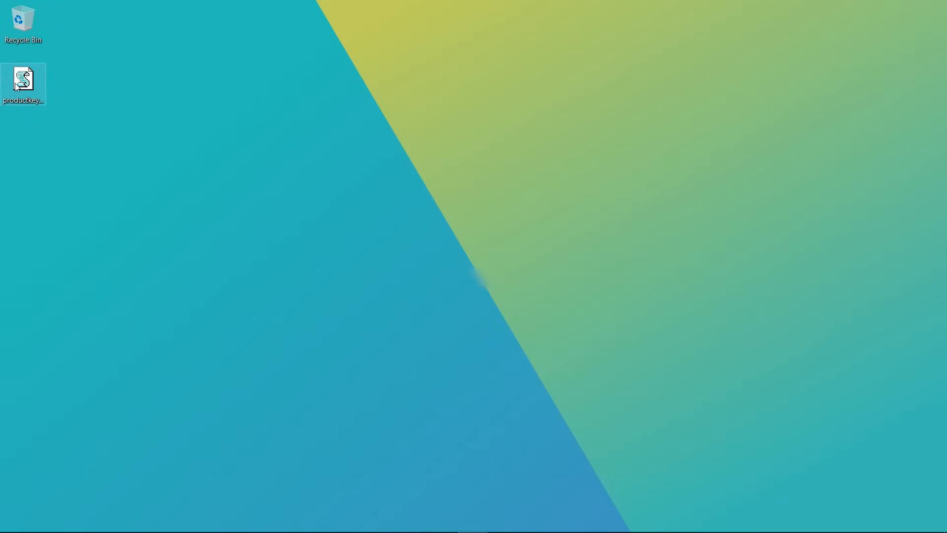
double_click(23, 83)
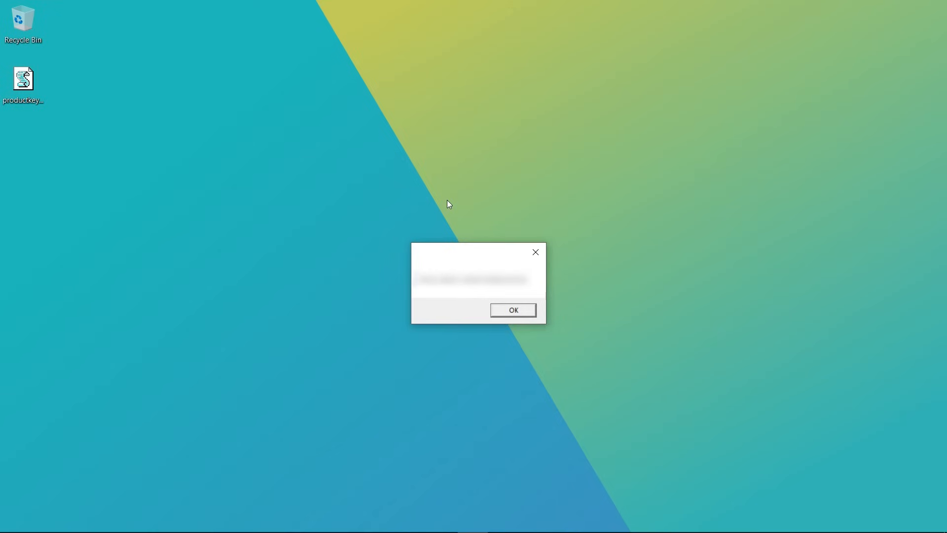
mouse_move(545, 317)
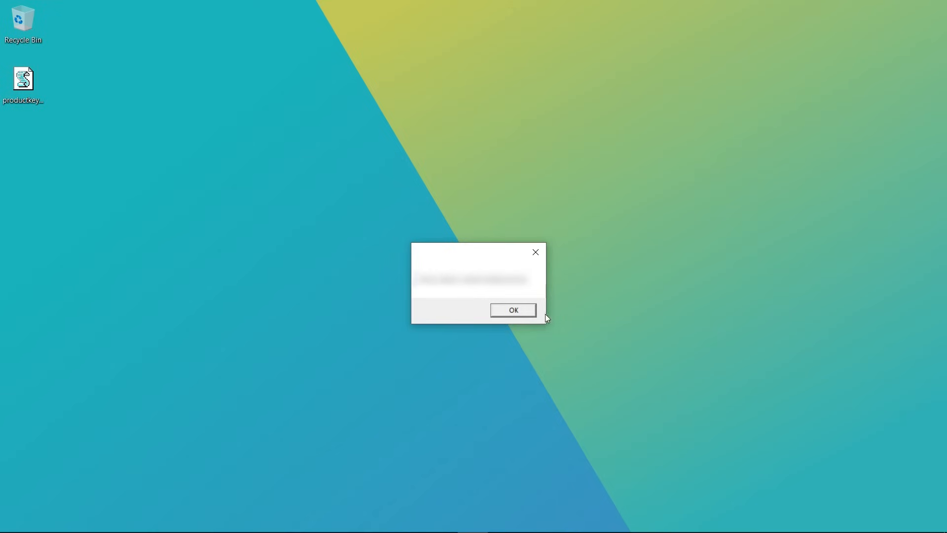
click(513, 310)
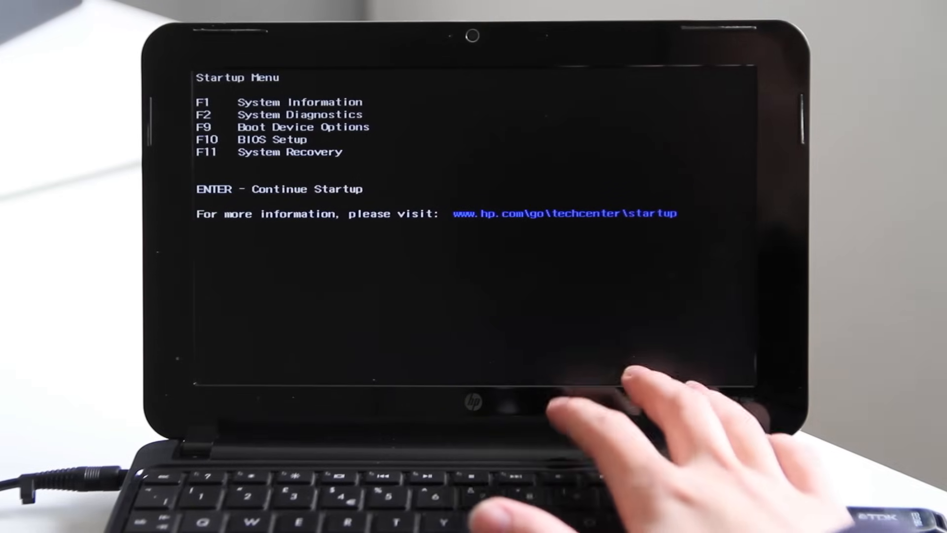
Bring up the HP Boot Device Options with F9 to start from the USB drive
key(F9)
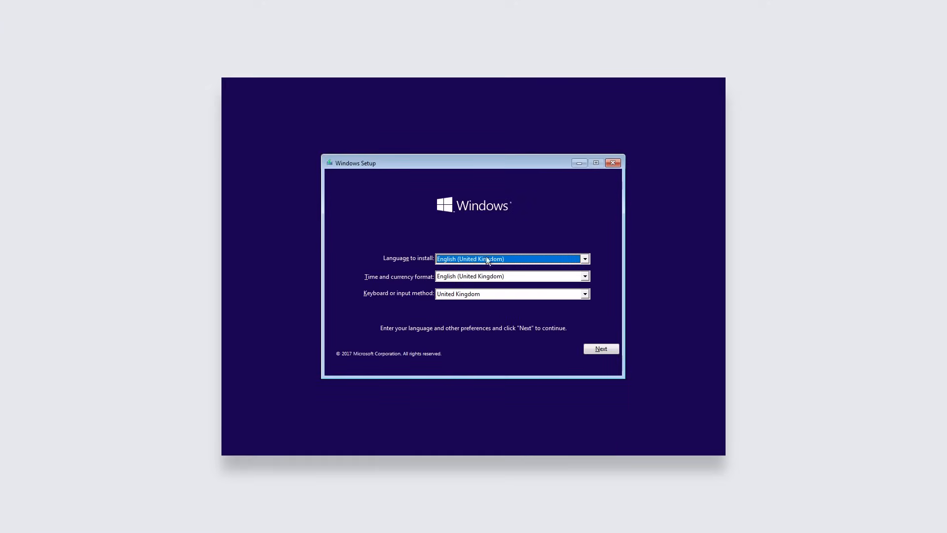
mouse_move(585, 330)
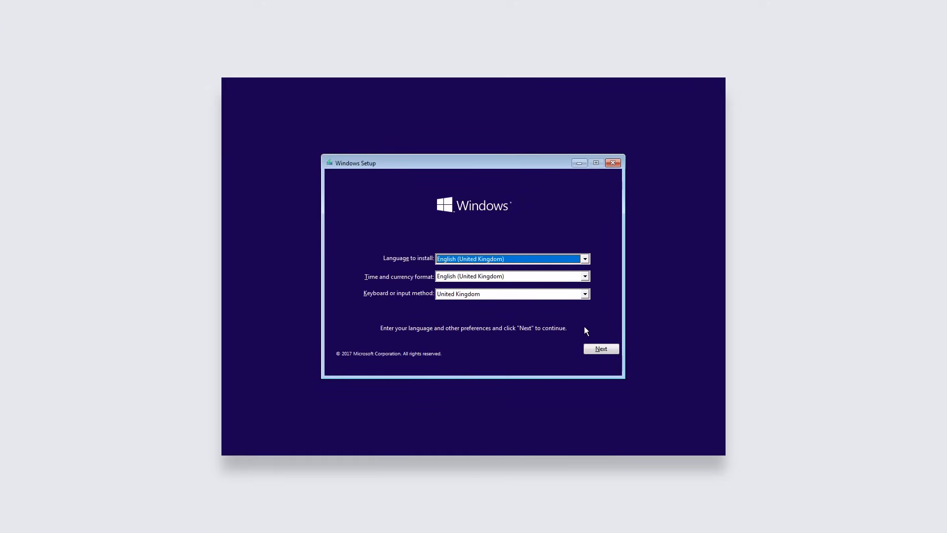
Keep English (UK) settings, install now without a product key and select Windows 10 Pro
click(601, 348)
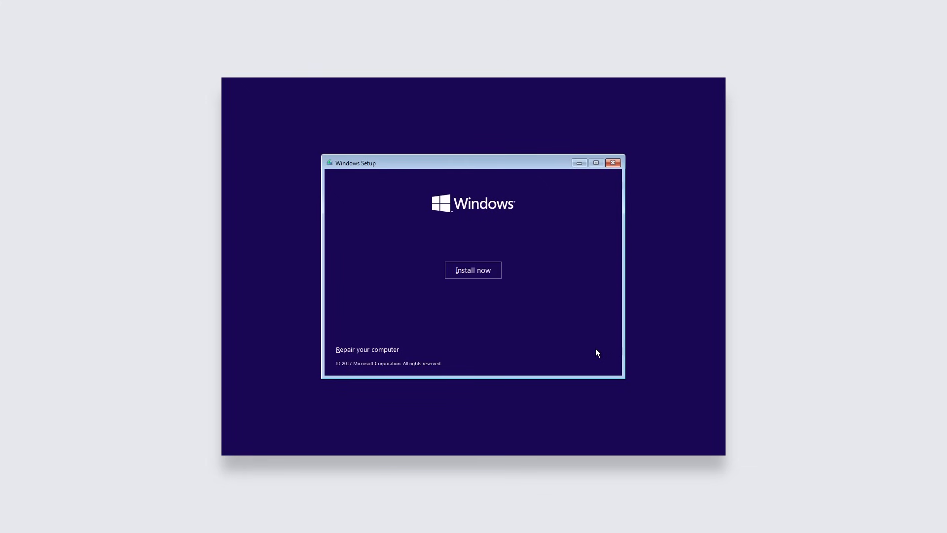
click(473, 271)
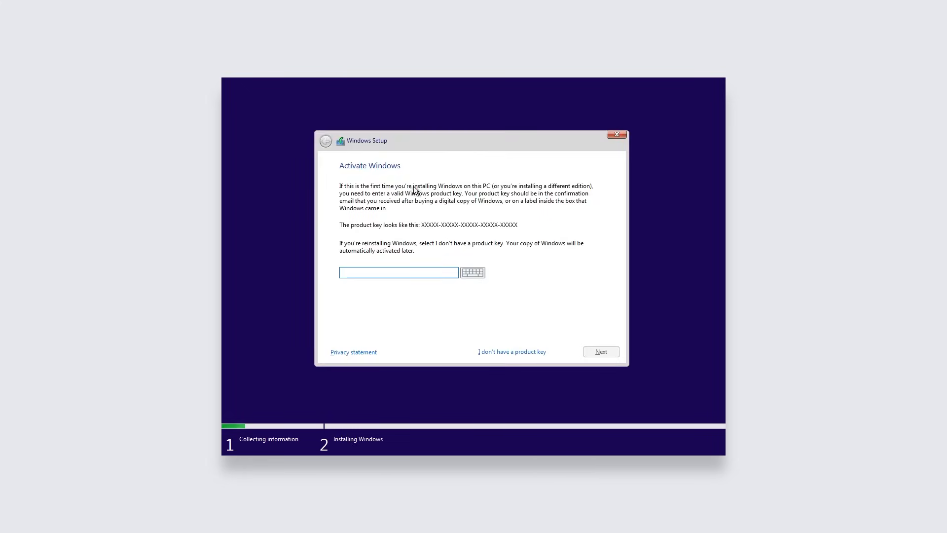
click(398, 273)
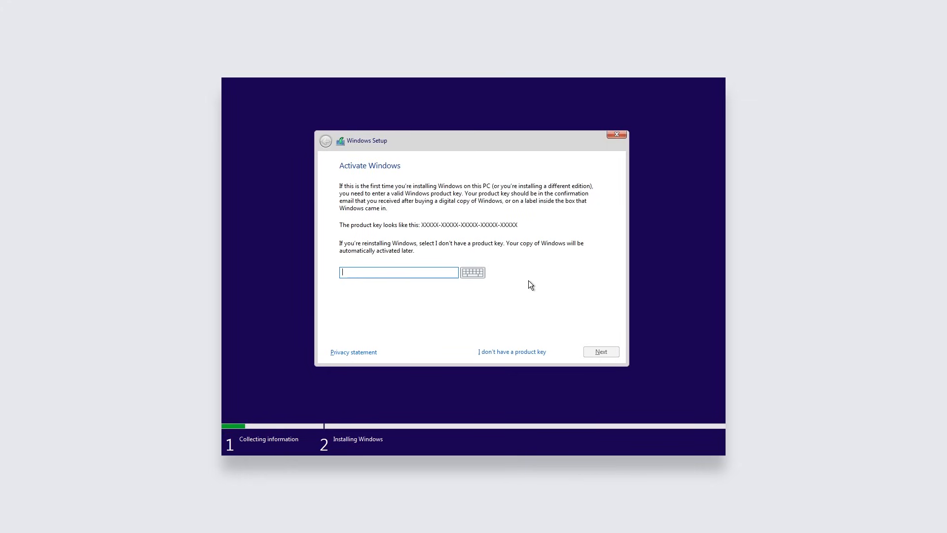
click(511, 351)
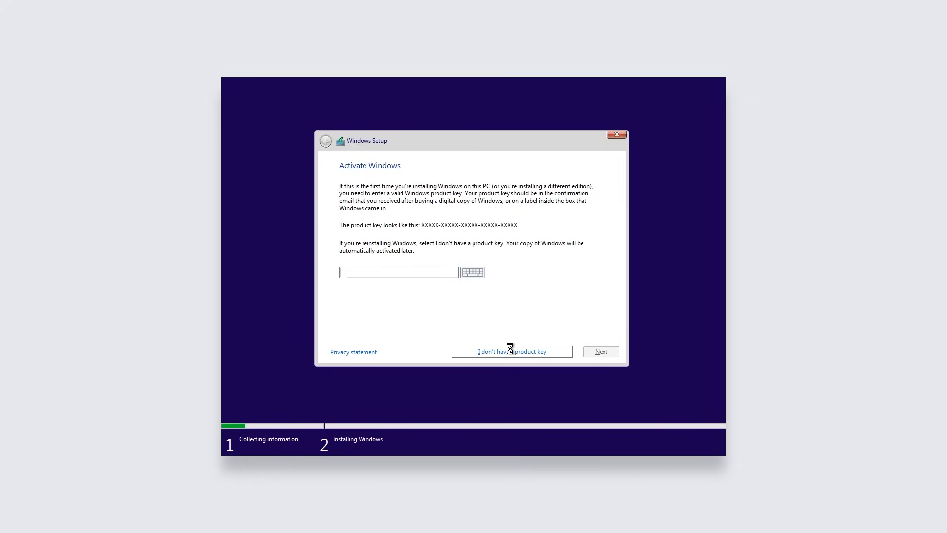
click(512, 351)
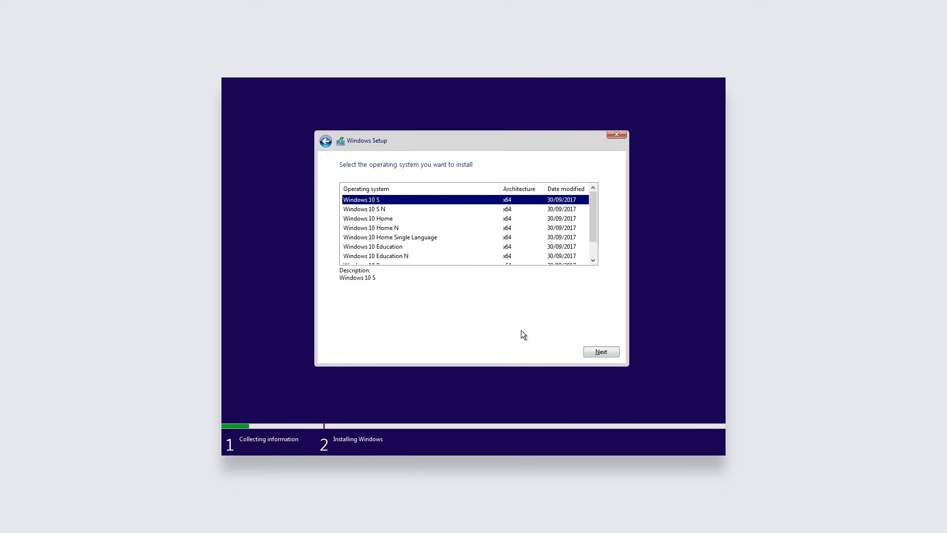
mouse_move(475, 302)
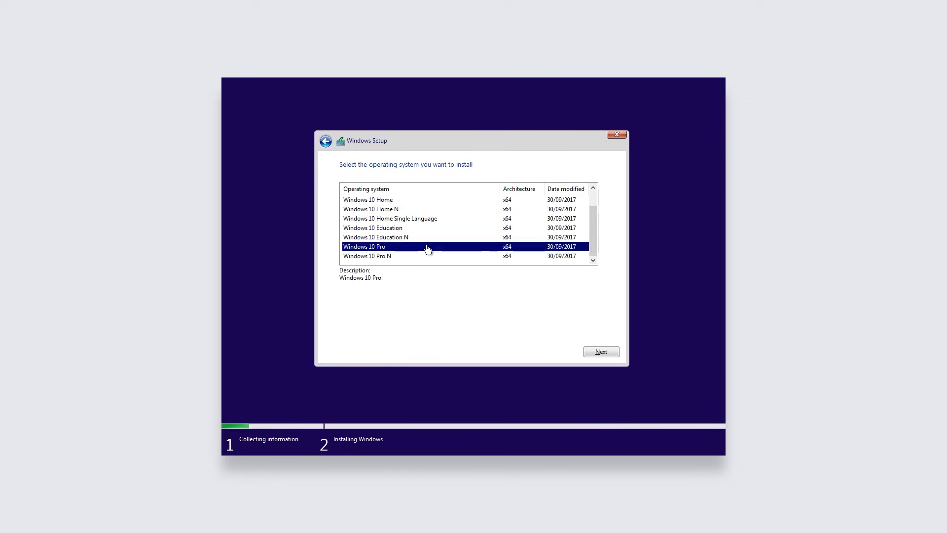
click(600, 351)
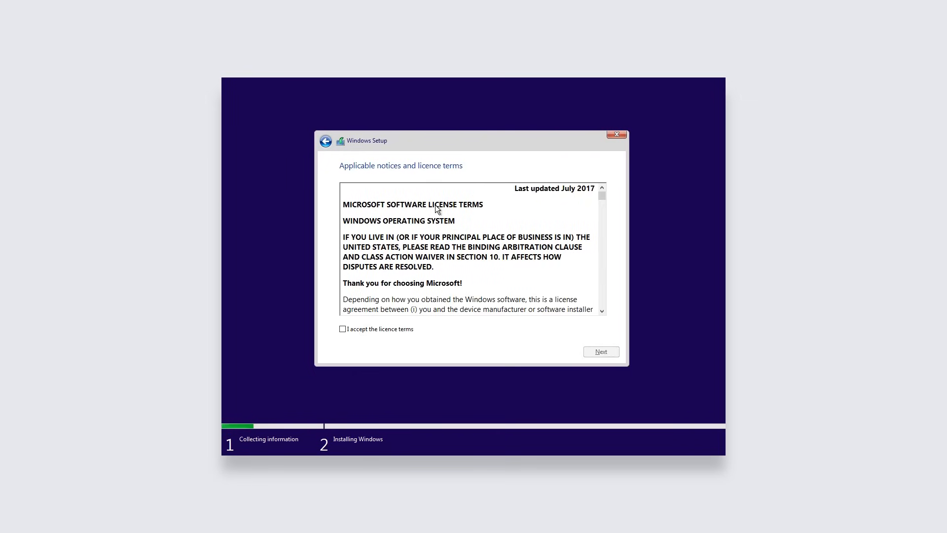
Accept the licence terms and choose Custom: Install Windows only (advanced)
click(342, 329)
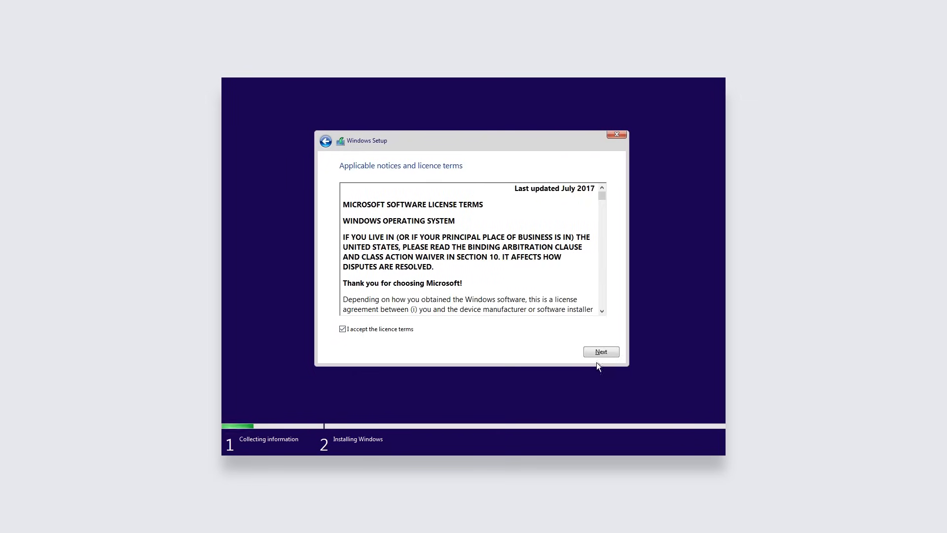
click(601, 352)
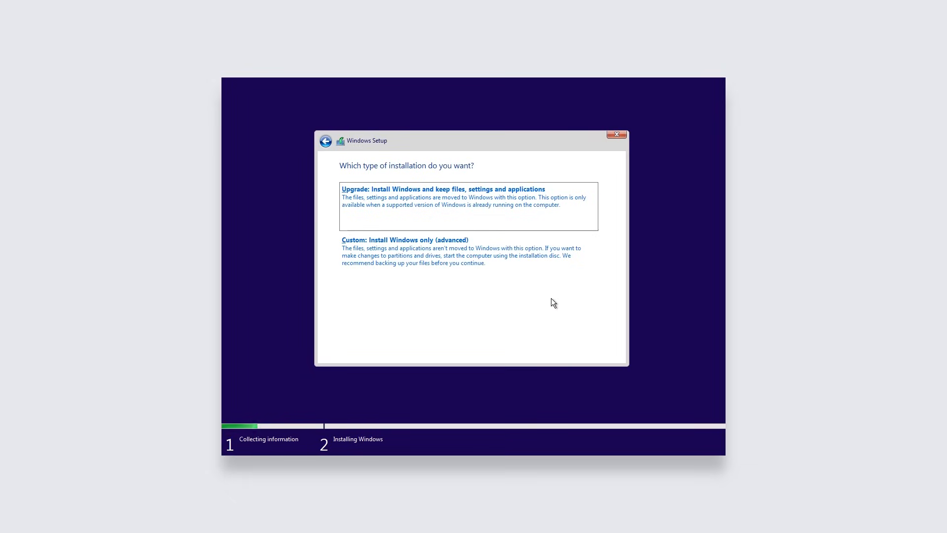
click(405, 240)
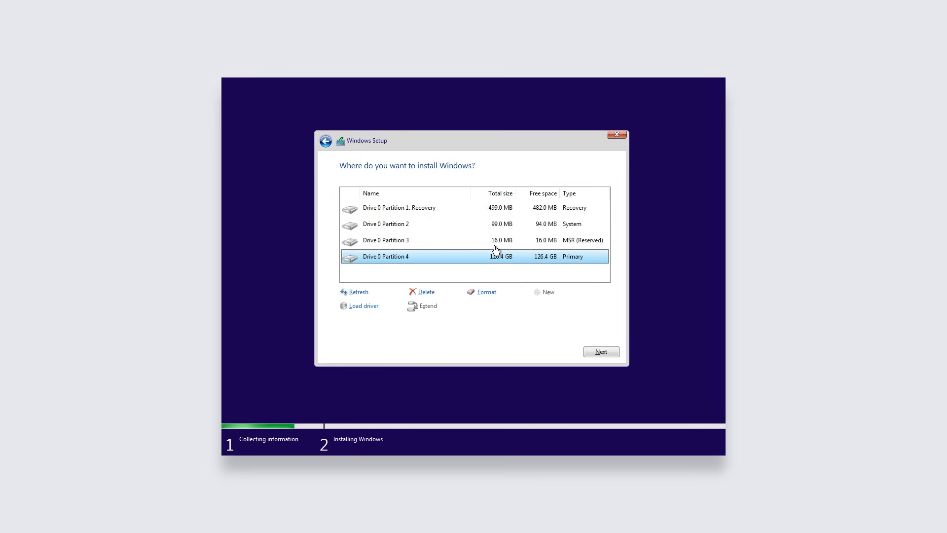
Delete all Drive 0 partitions to 127.0 GB unallocated space and install Windows onto it
click(425, 292)
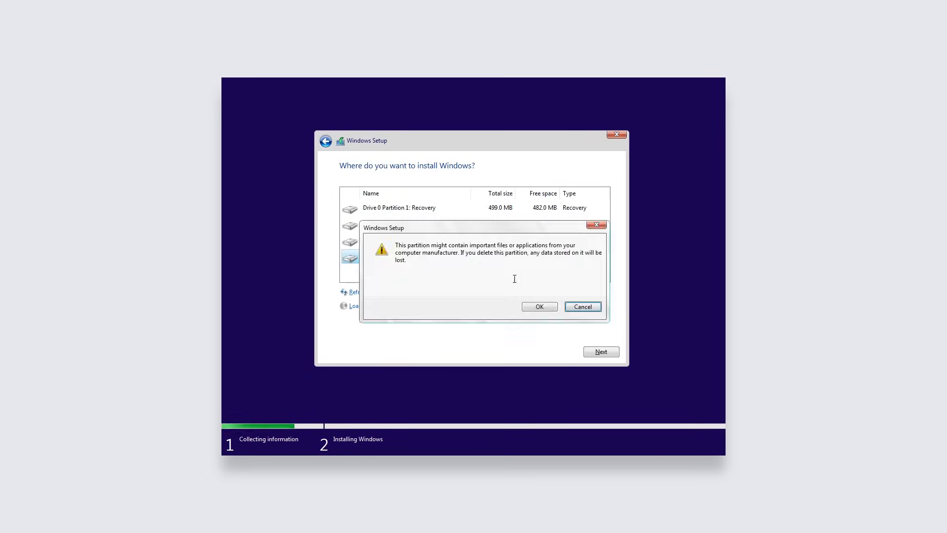
click(540, 305)
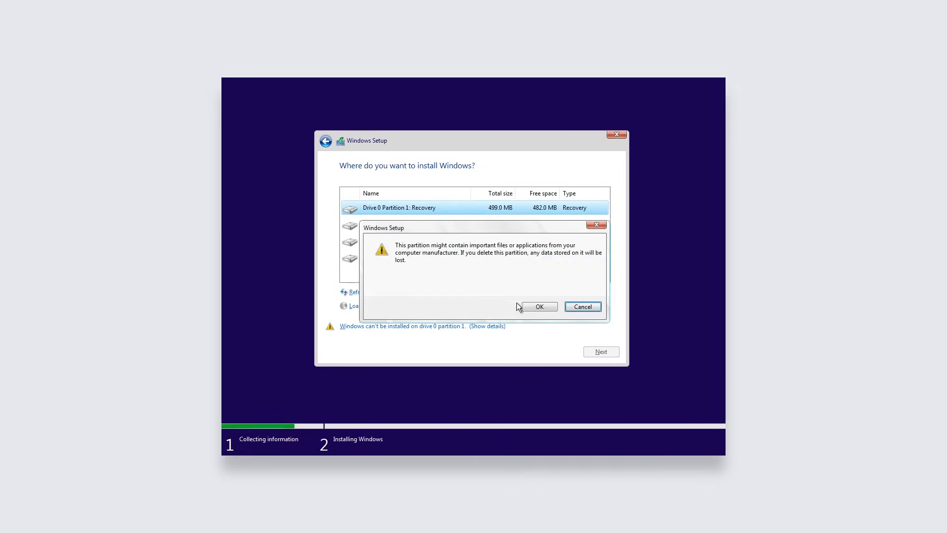
click(539, 306)
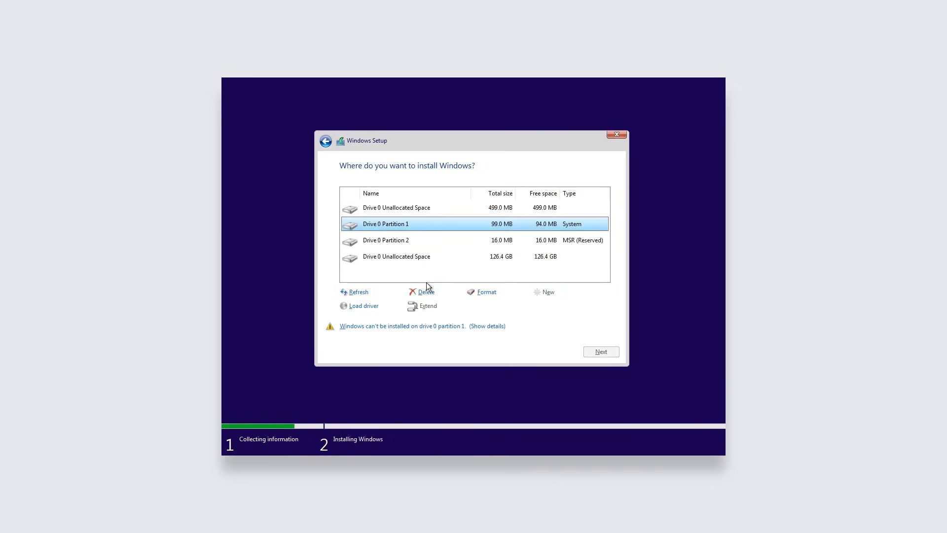
click(425, 292)
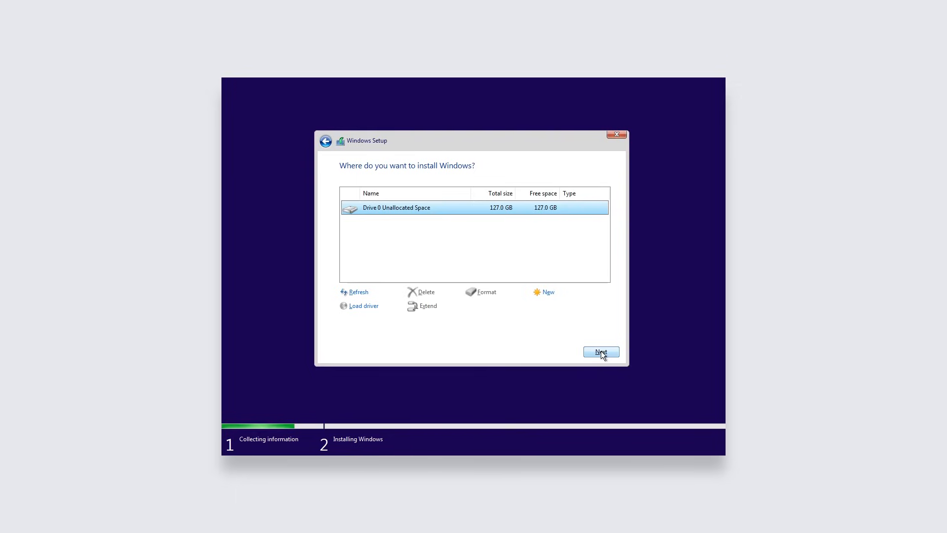
click(601, 351)
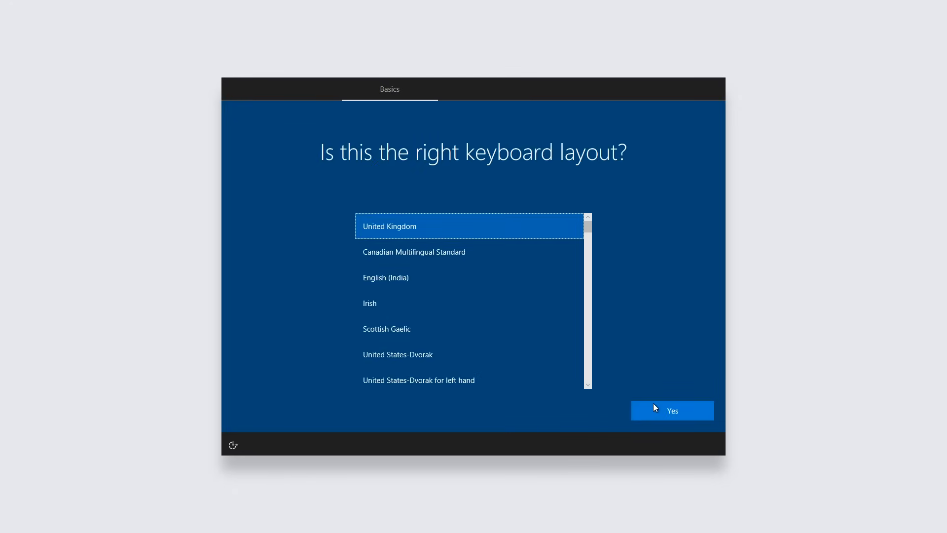
Keep the United Kingdom keyboard layout and skip adding a second layout
click(671, 410)
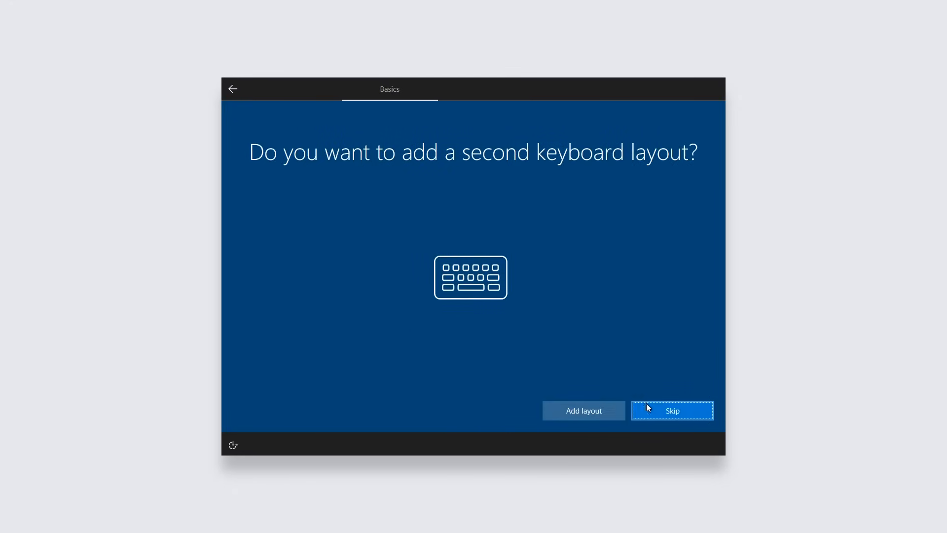
click(672, 410)
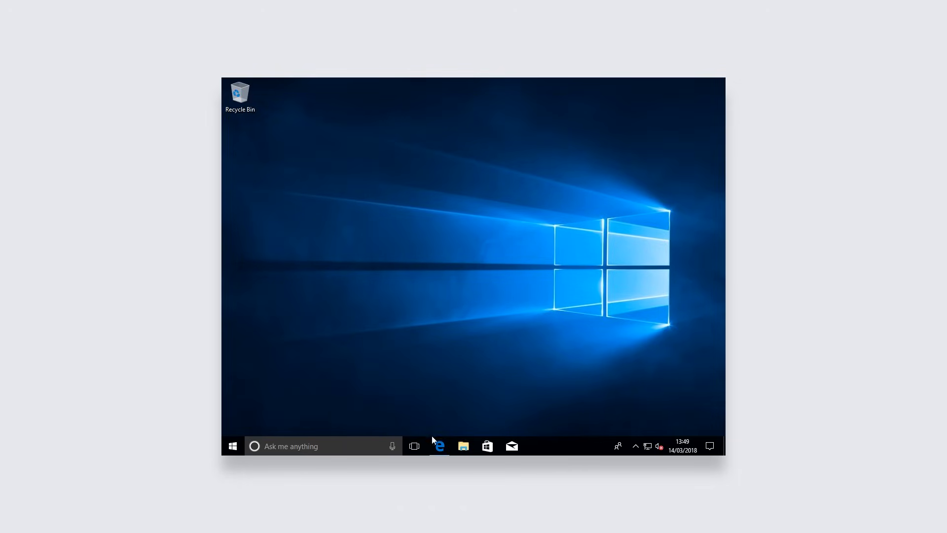
mouse_move(593, 415)
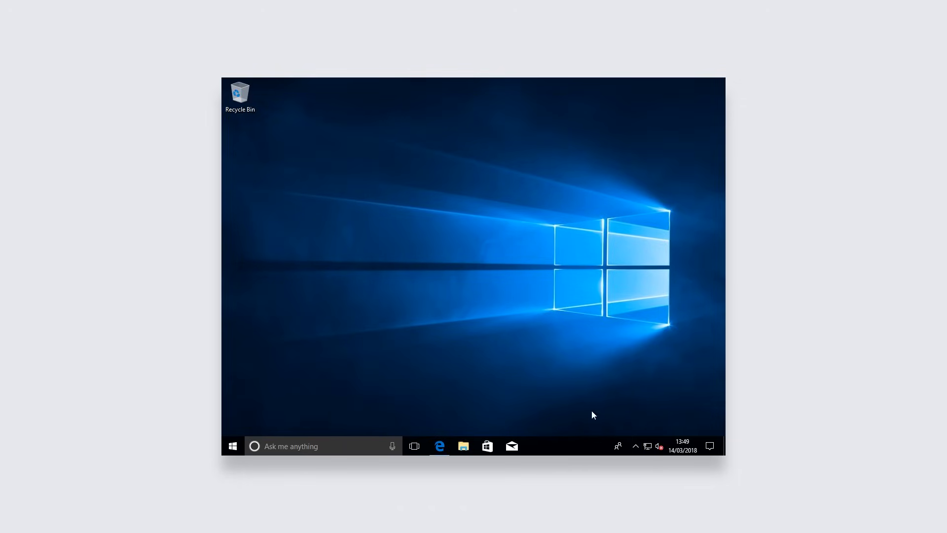
mouse_move(262, 384)
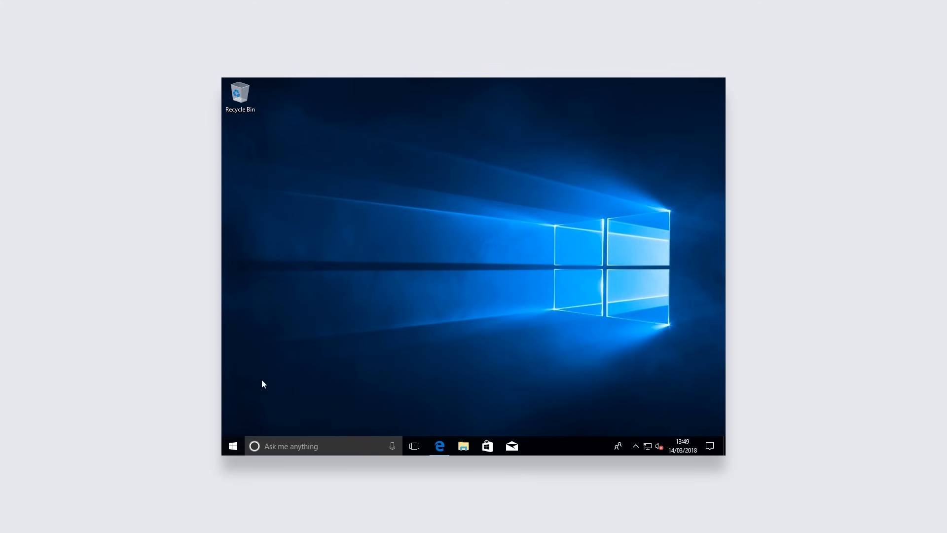
Reach the Activation page from Start and Settings, showing Windows 10 Pro not activated
click(232, 446)
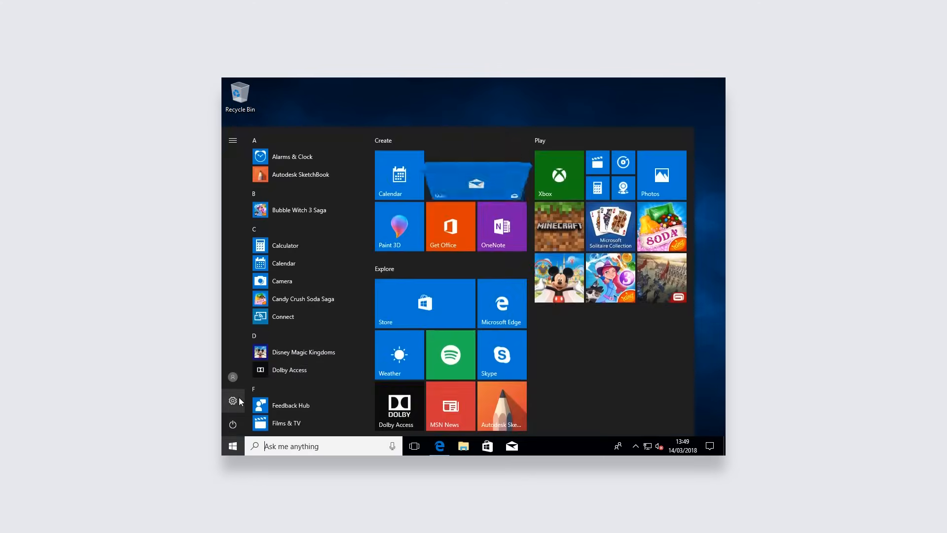
click(233, 401)
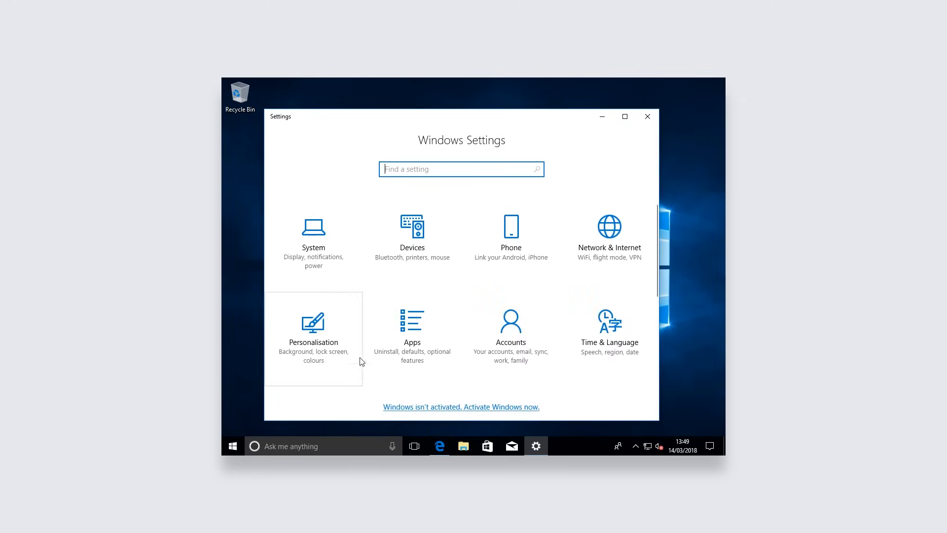
mouse_move(461, 413)
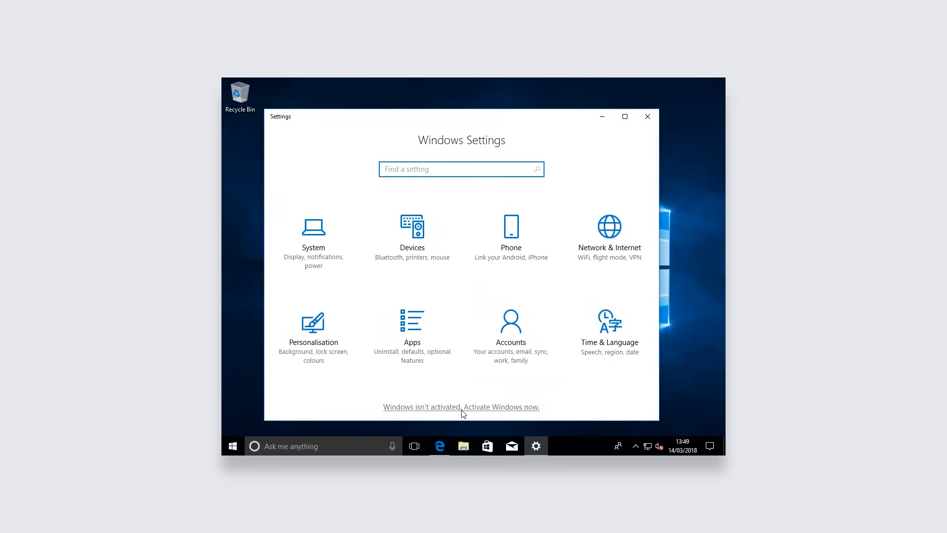
click(501, 407)
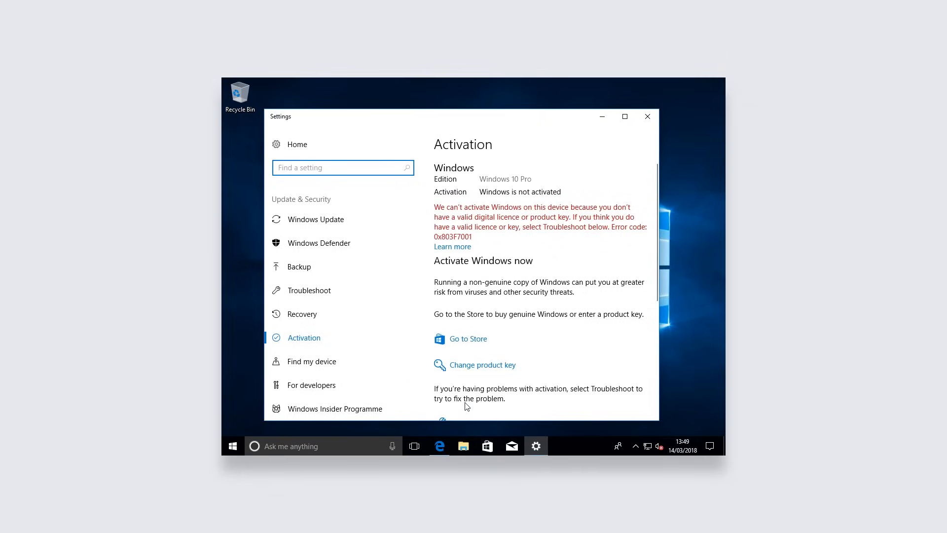